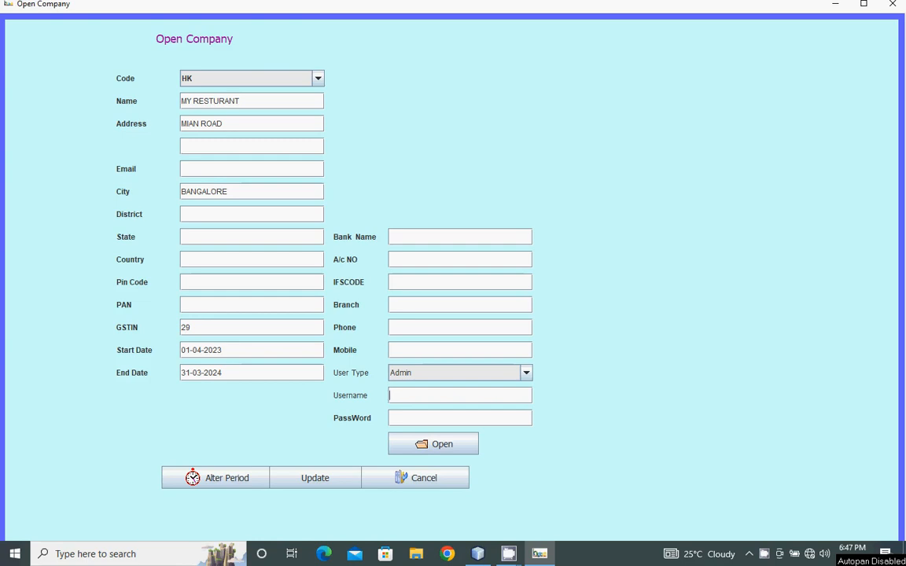
Step: Open the MY RESTURANT company with username Admin and its password
text(Admin)
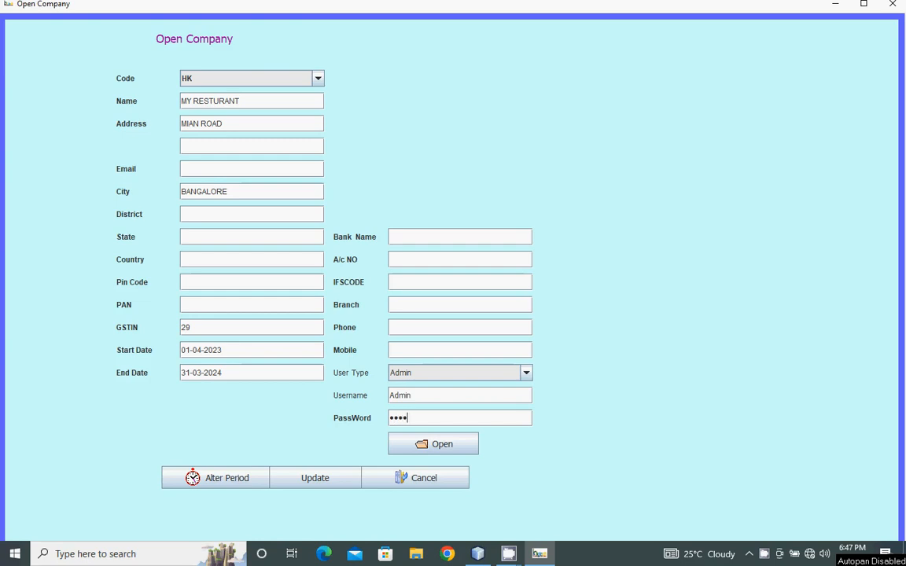
text(•)
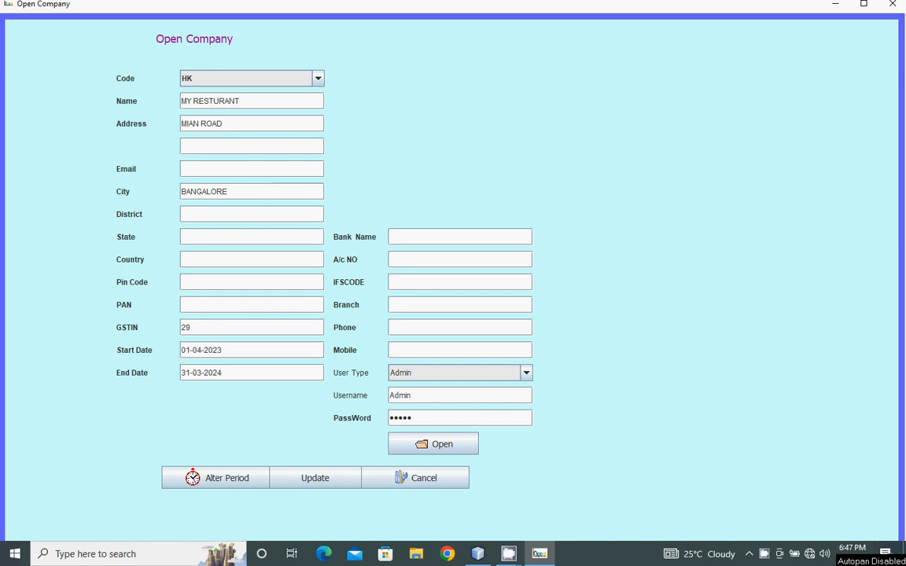
click(433, 443)
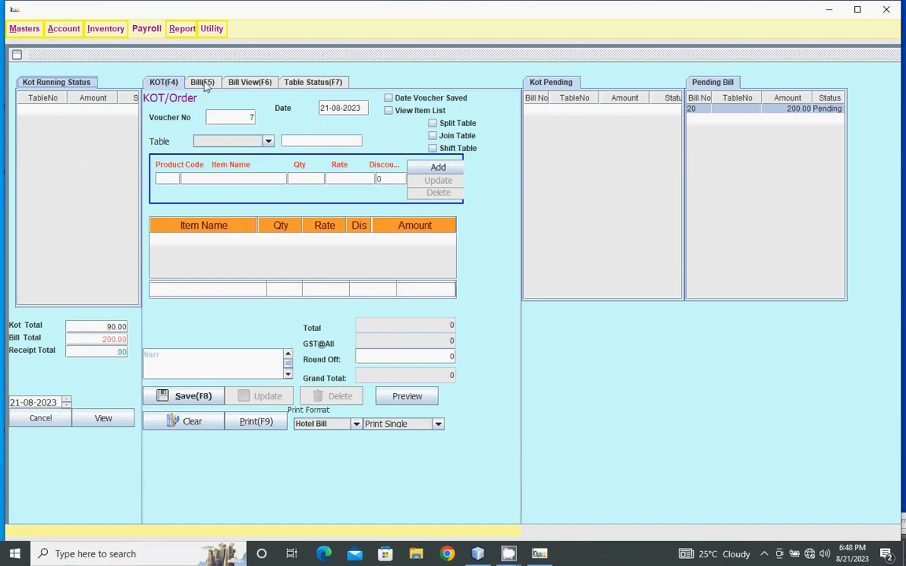
click(202, 82)
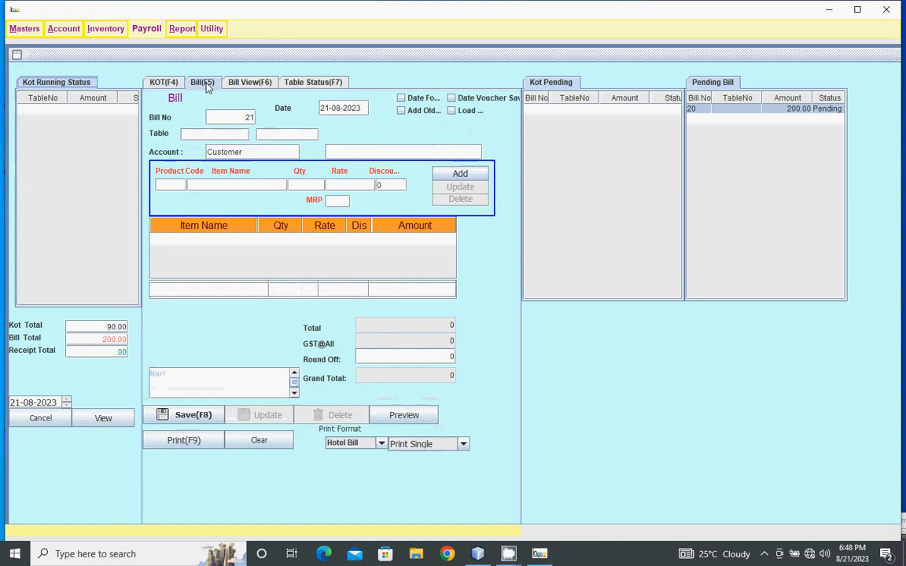
click(249, 82)
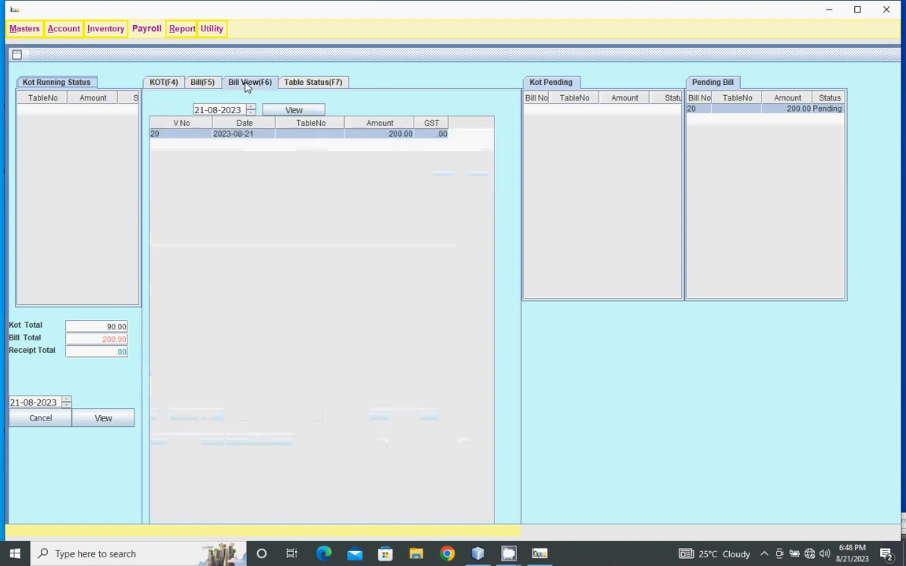
click(313, 82)
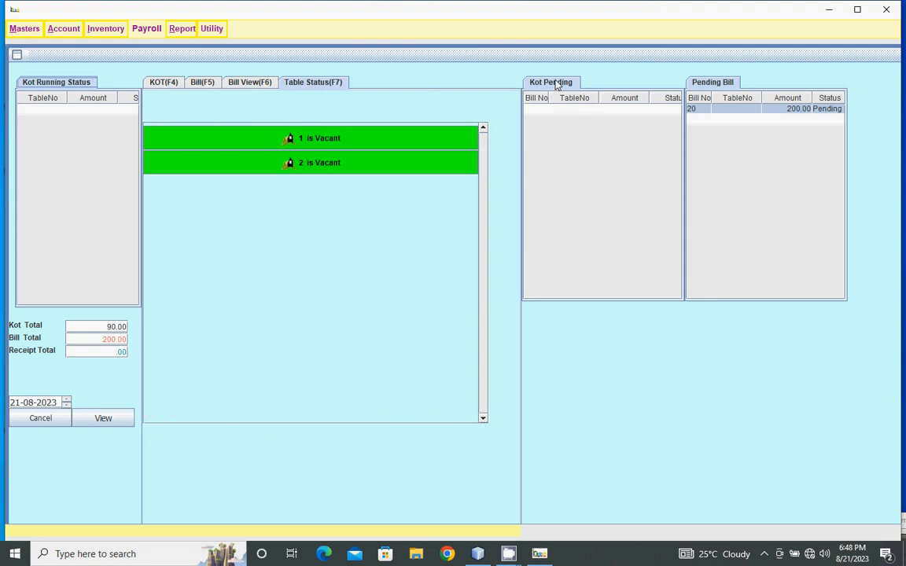
mouse_move(753, 99)
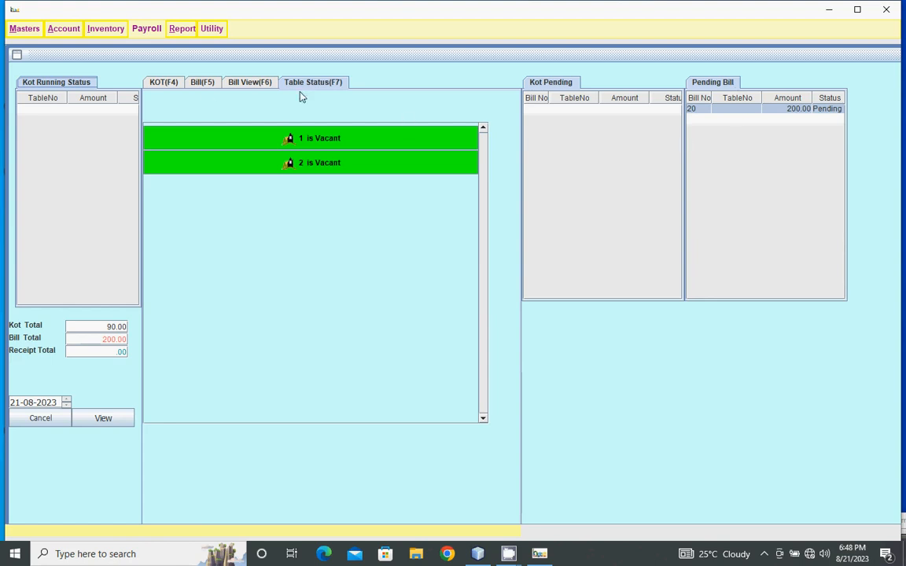
click(163, 82)
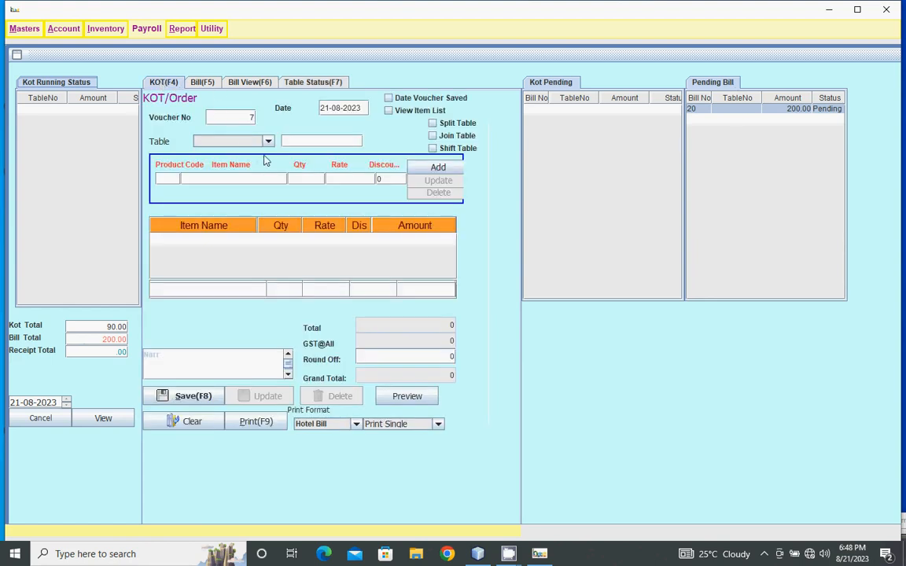
Step: Assign the order to table 1 and add Aloo Capsicum Masala ×5 by product code 3
click(267, 142)
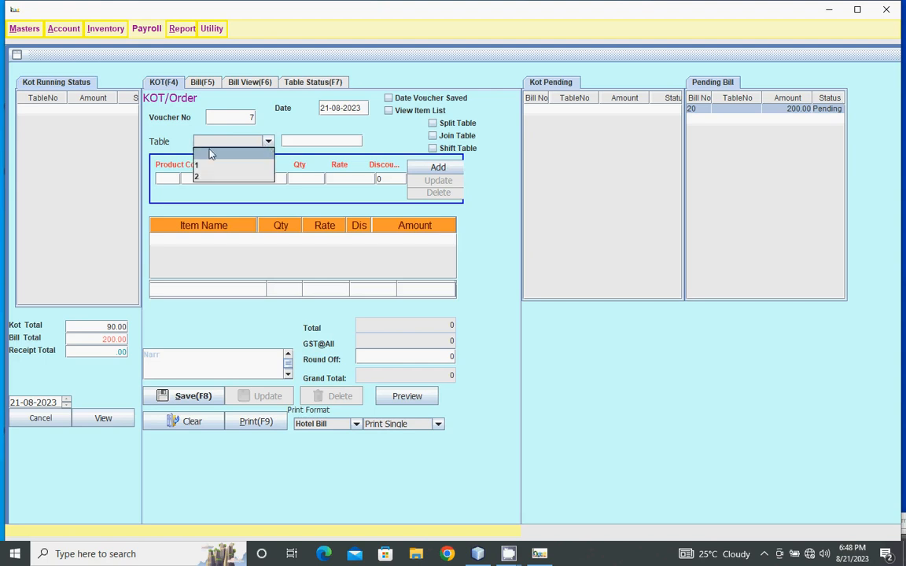
click(197, 166)
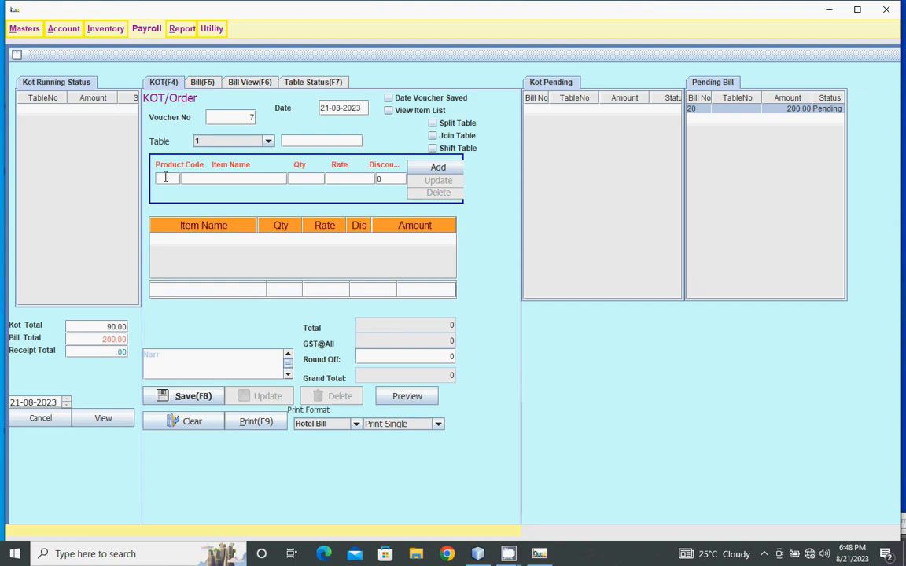
text(3)
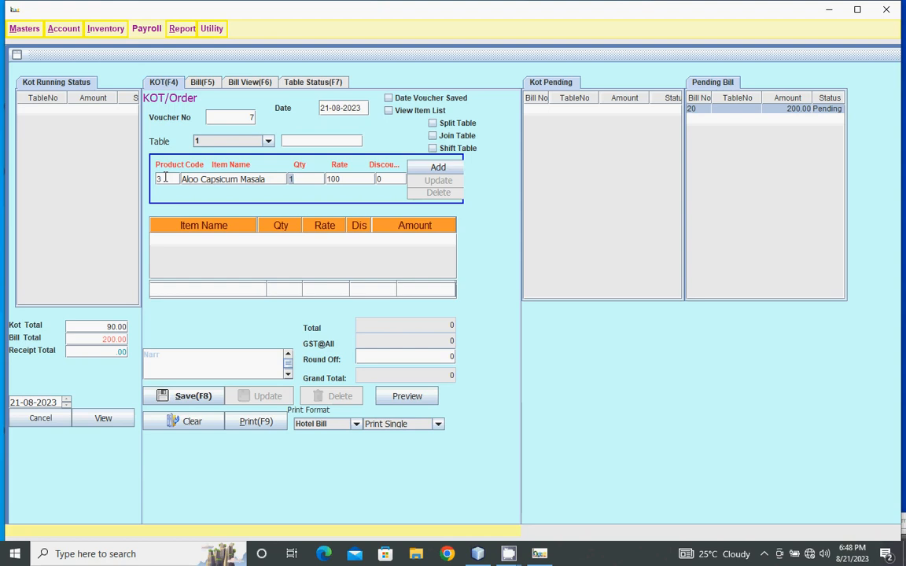
text(5)
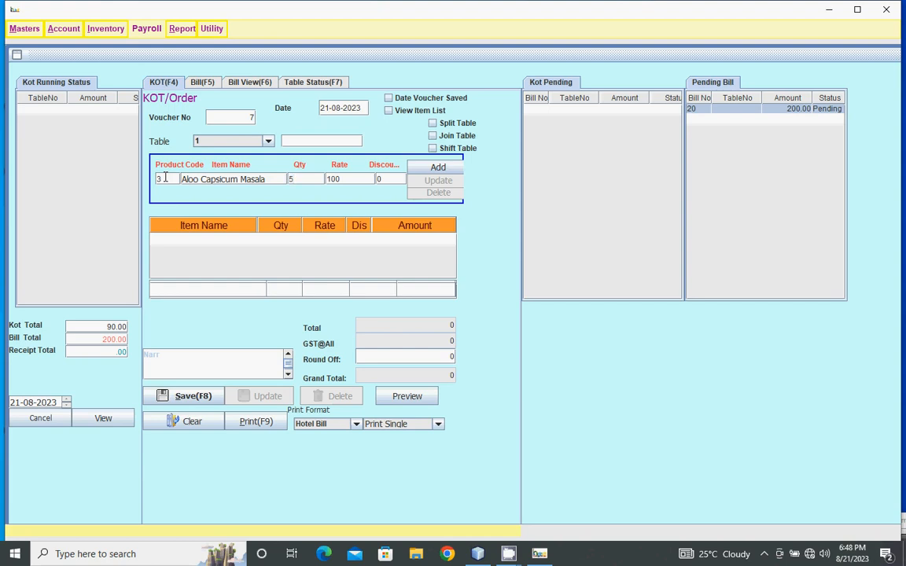
click(438, 167)
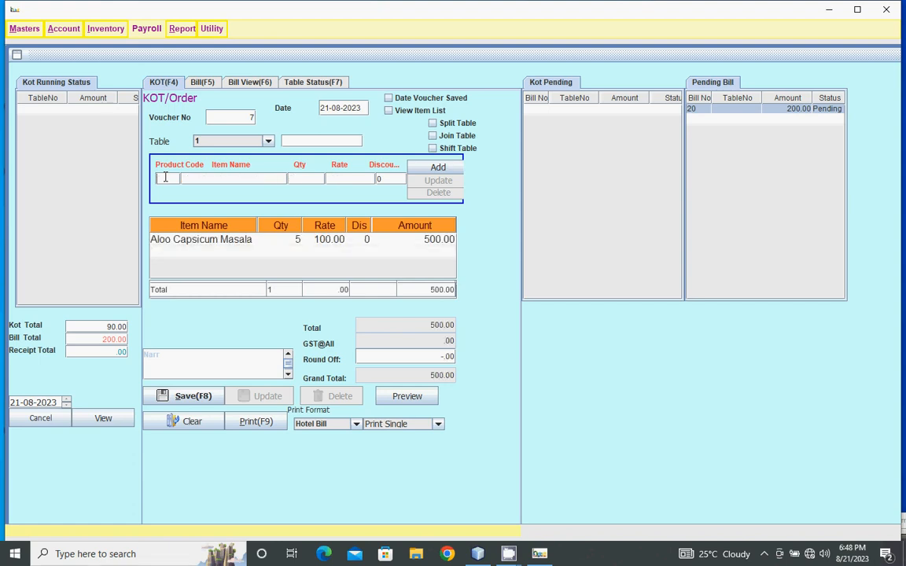
Step: Add Aloo Masala via code 6 and Aloo Jeera ×6 from the item list, total 1130
text(6)
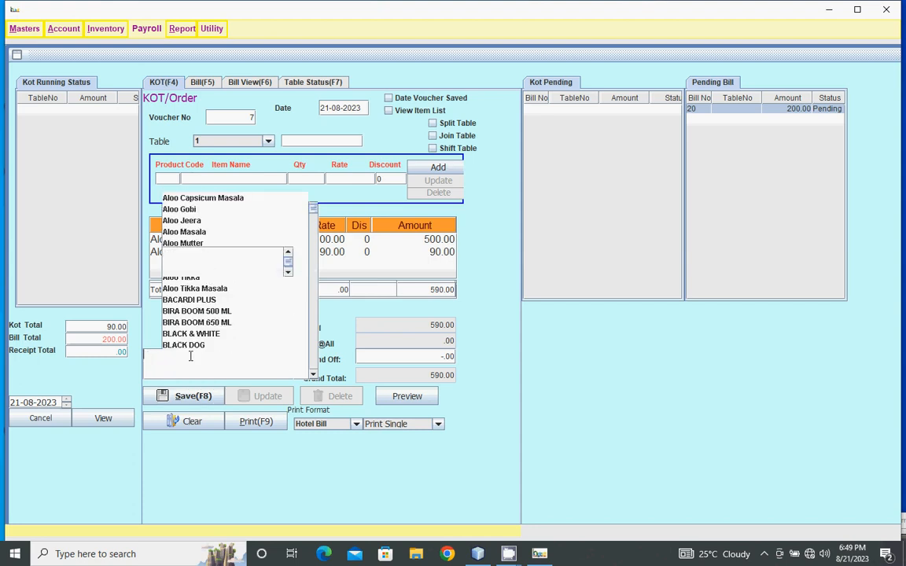
click(183, 221)
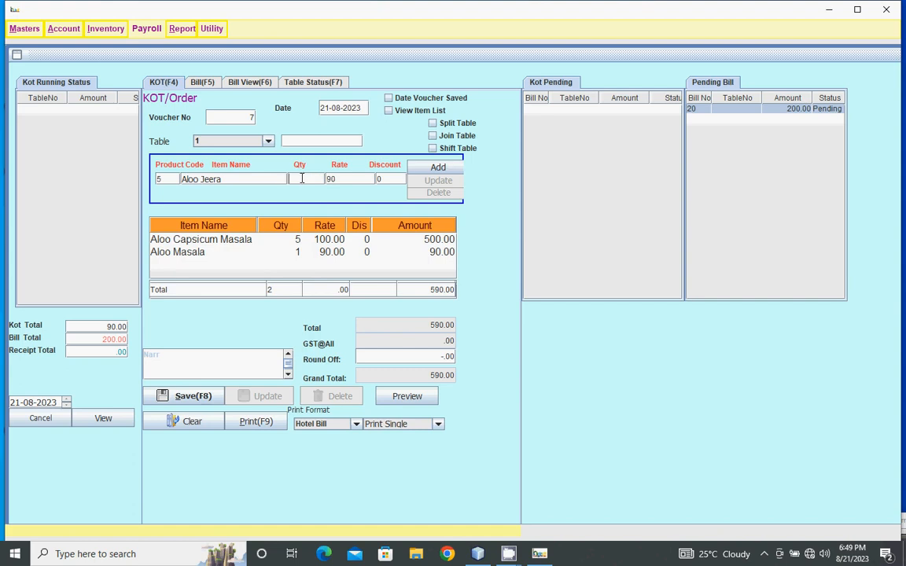
text(6)
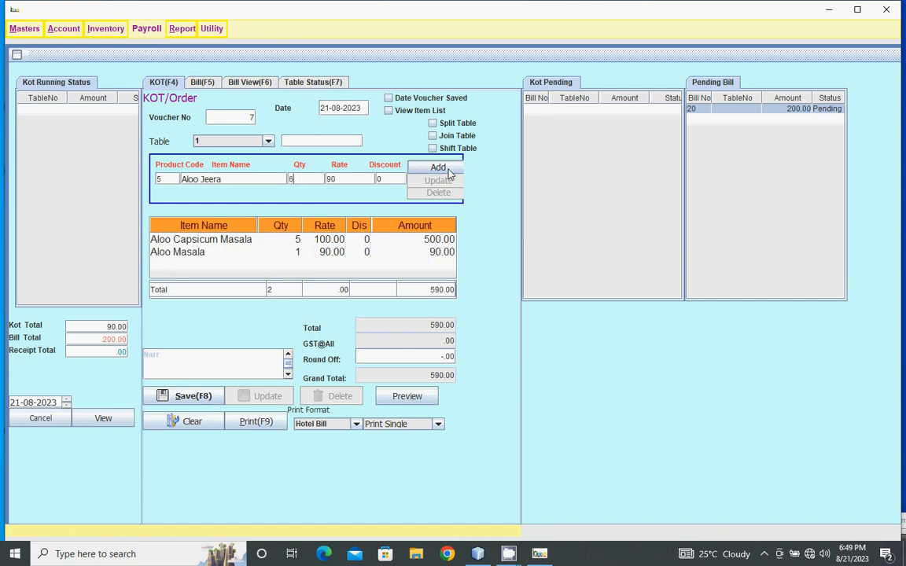
click(437, 167)
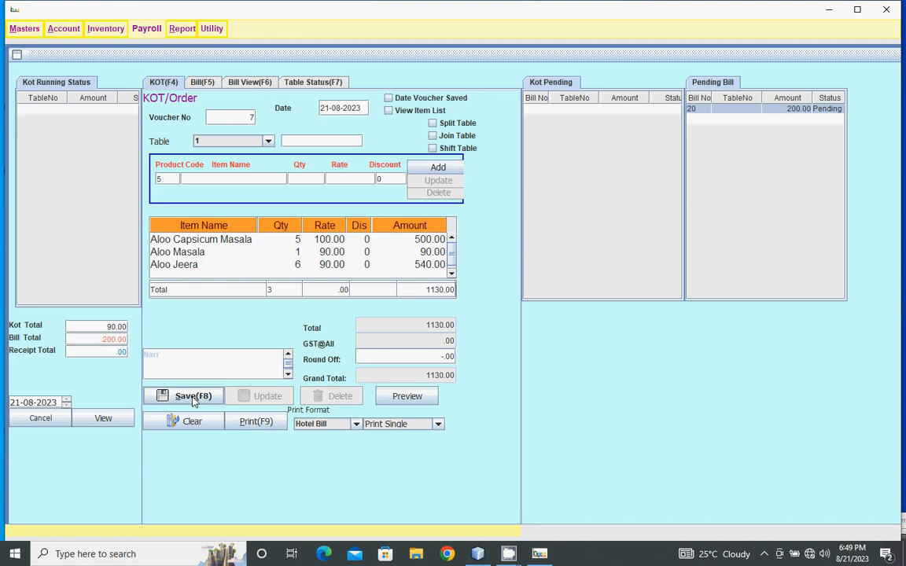
Step: Save the 1130 table 1 order and decline printing, leaving blank voucher 8
click(192, 397)
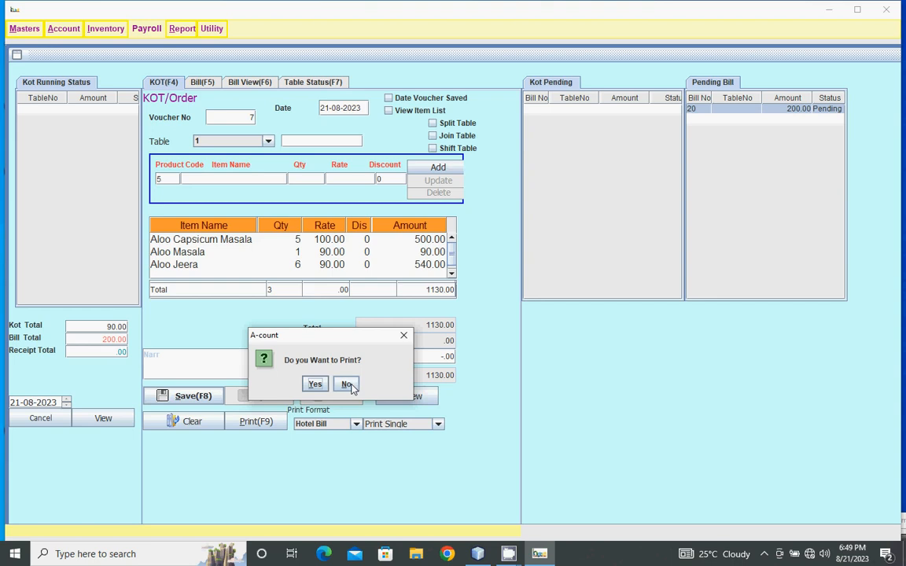
click(347, 384)
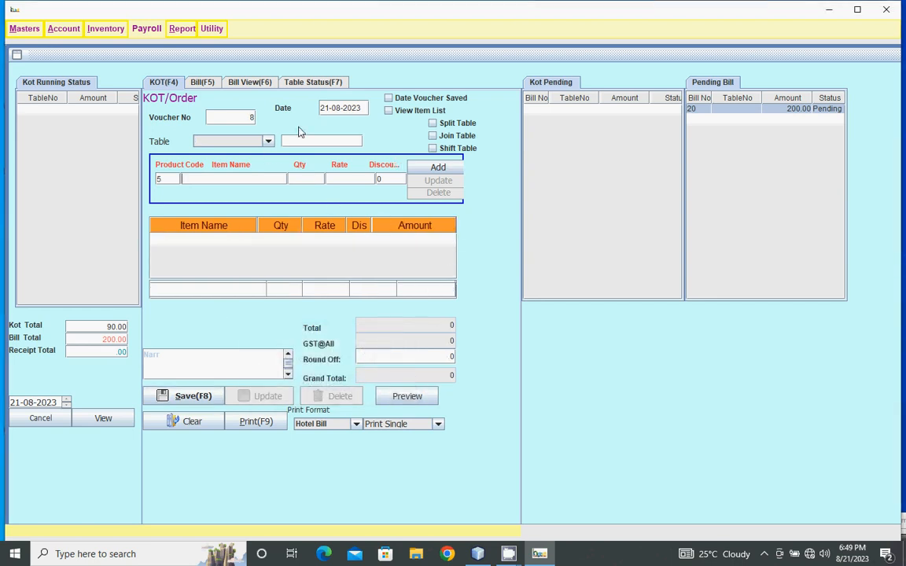
Step: Recall voucher 7, raise Aloo Masala to 5 for a 1490 total, and confirm the update
click(230, 116)
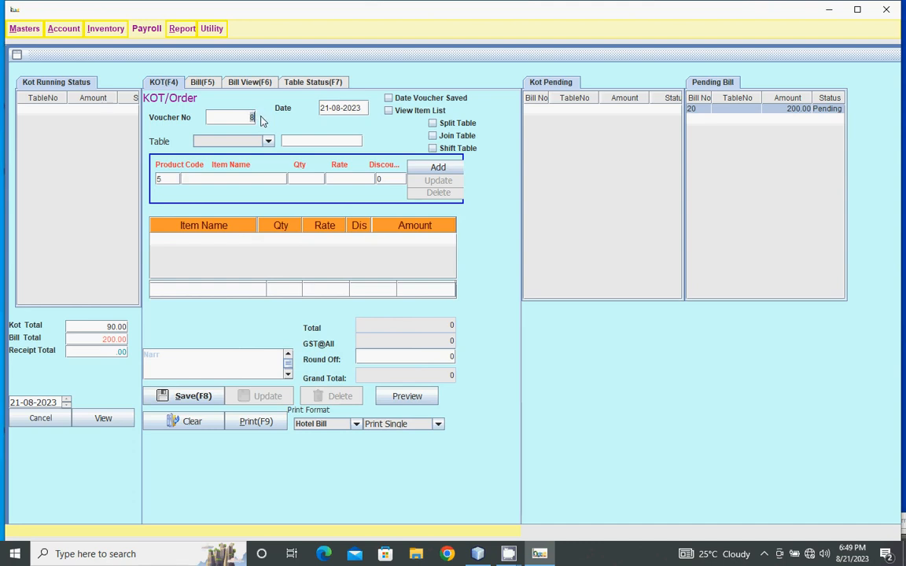
mouse_move(246, 115)
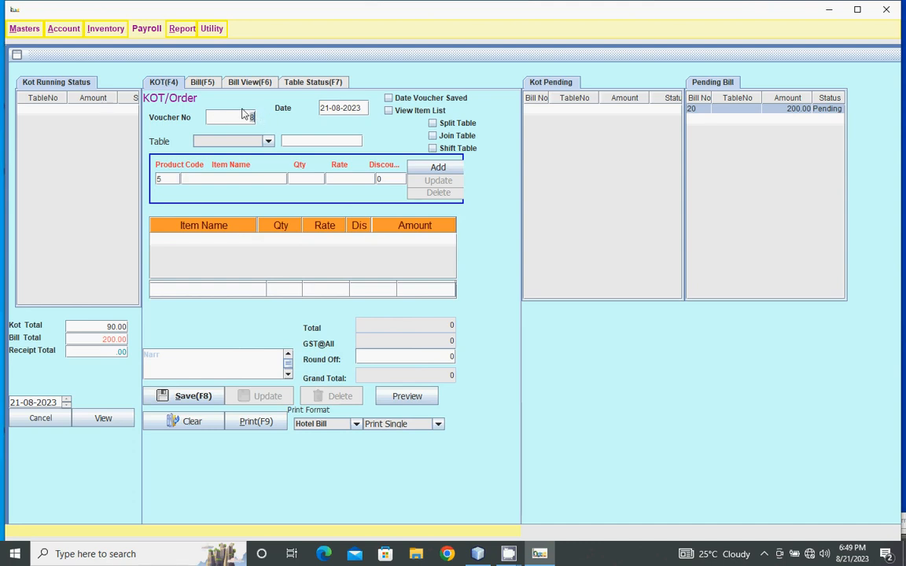
mouse_move(268, 132)
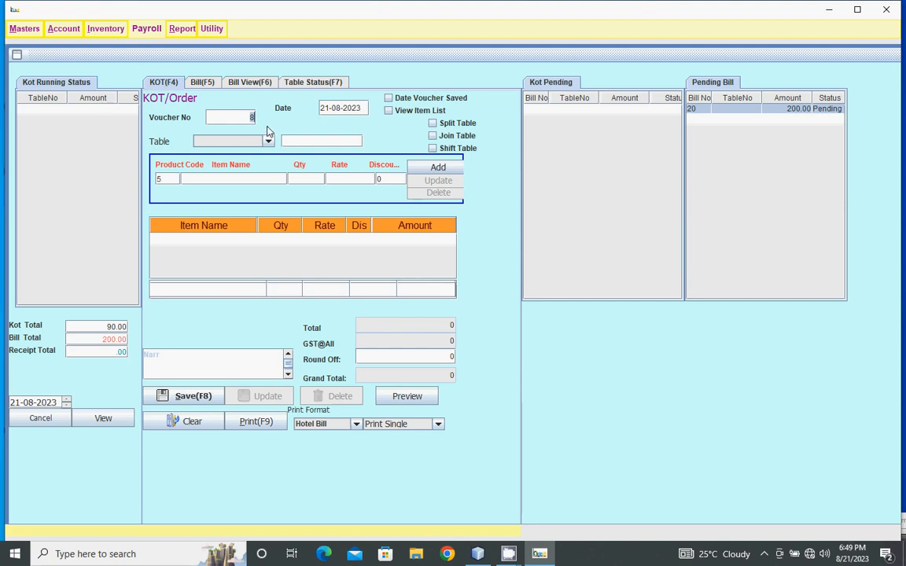
text(7)
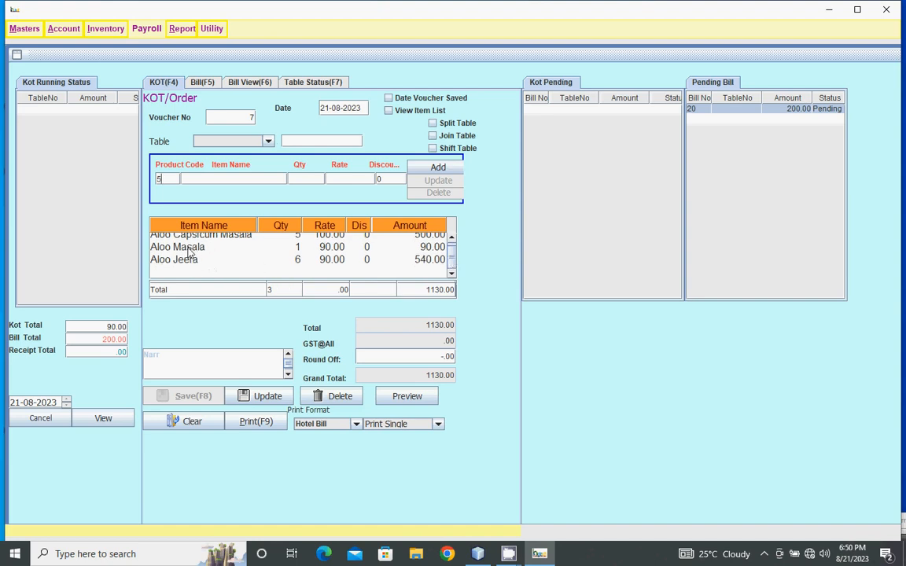
click(176, 247)
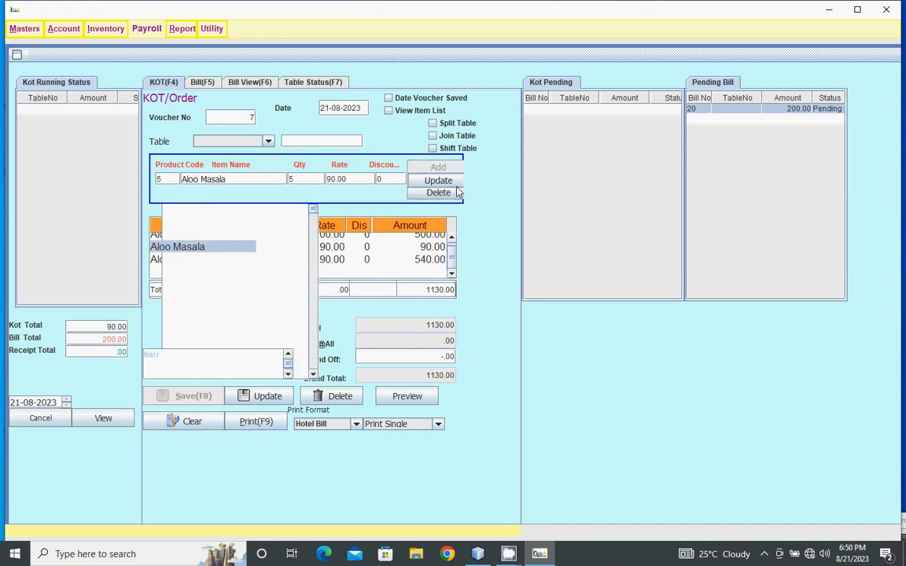
click(437, 179)
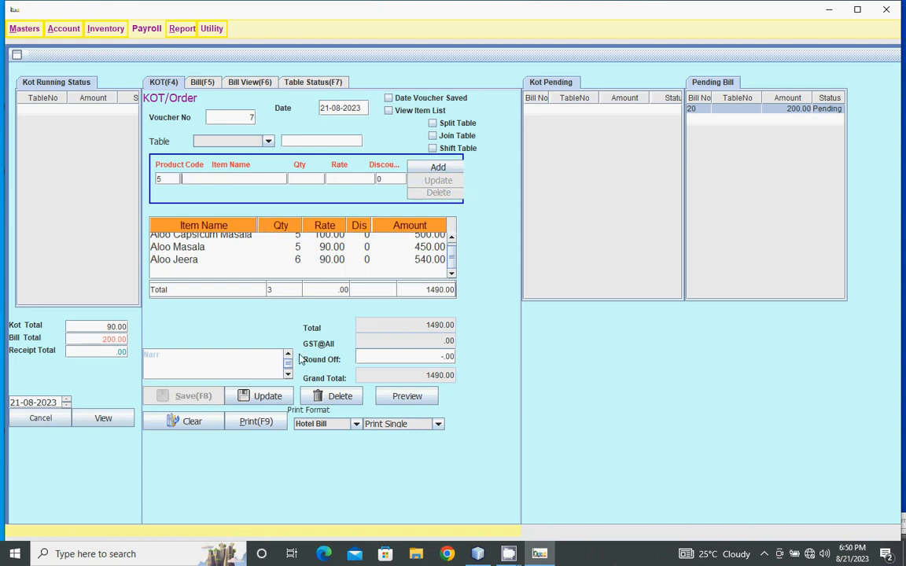
click(268, 396)
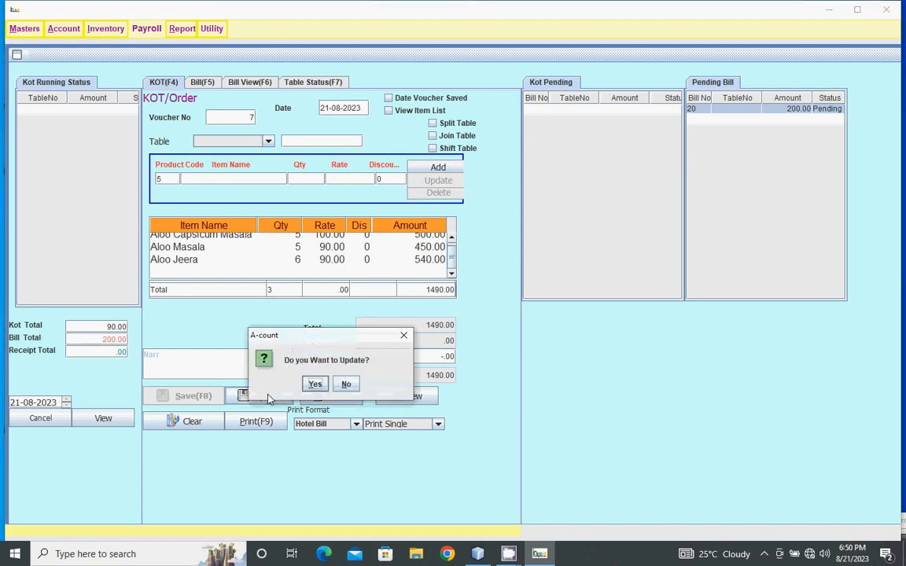
click(315, 384)
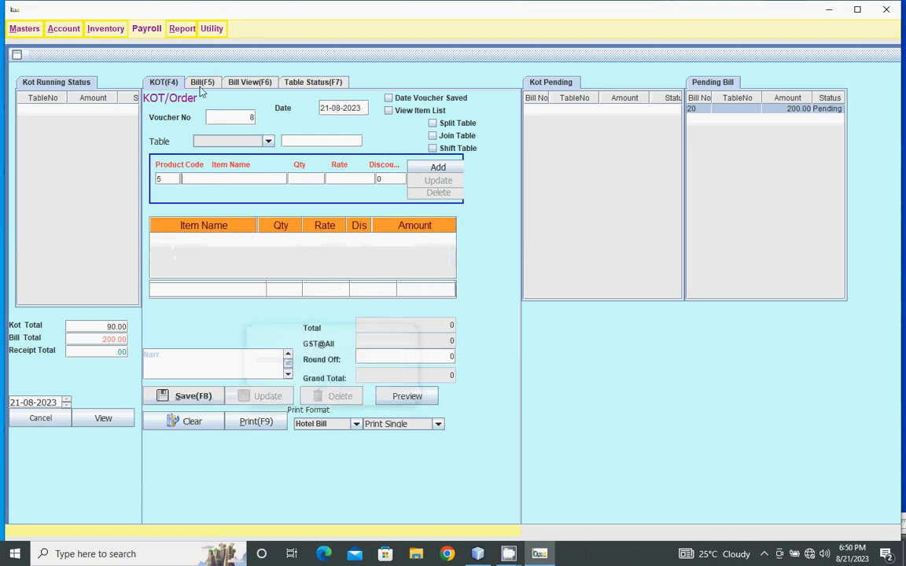
Step: Start bill 21 for a Customer account with Aloo Jeera ×1 and Aloo Masala ×1, total 180
click(202, 82)
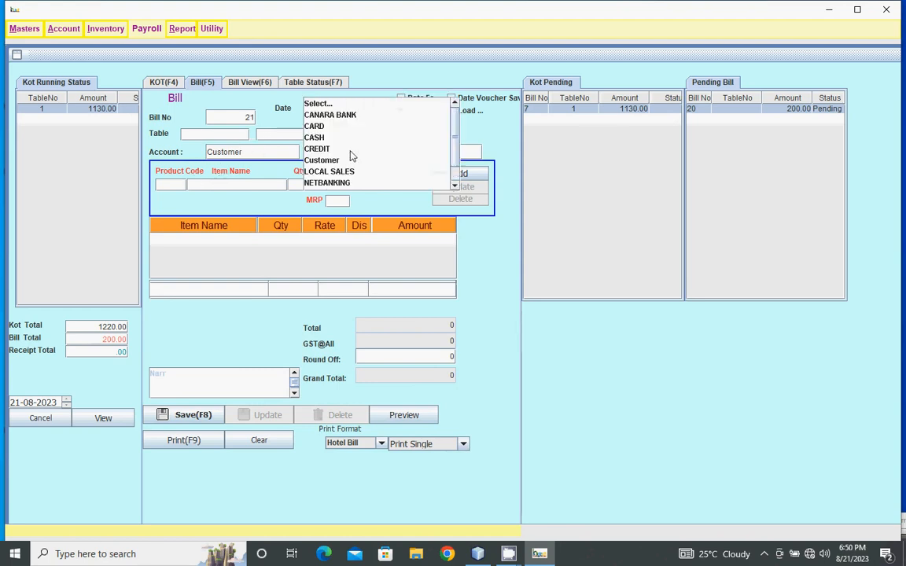
mouse_move(323, 138)
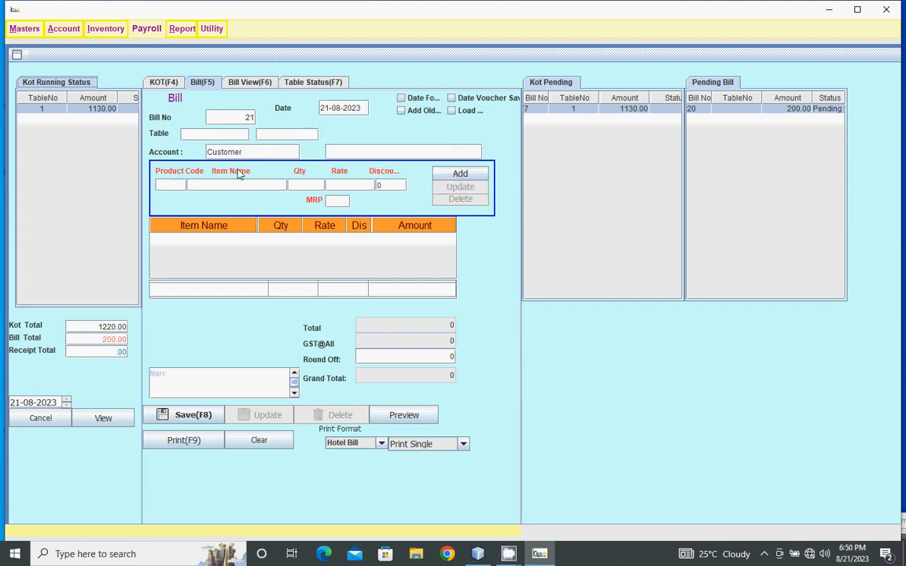
click(252, 151)
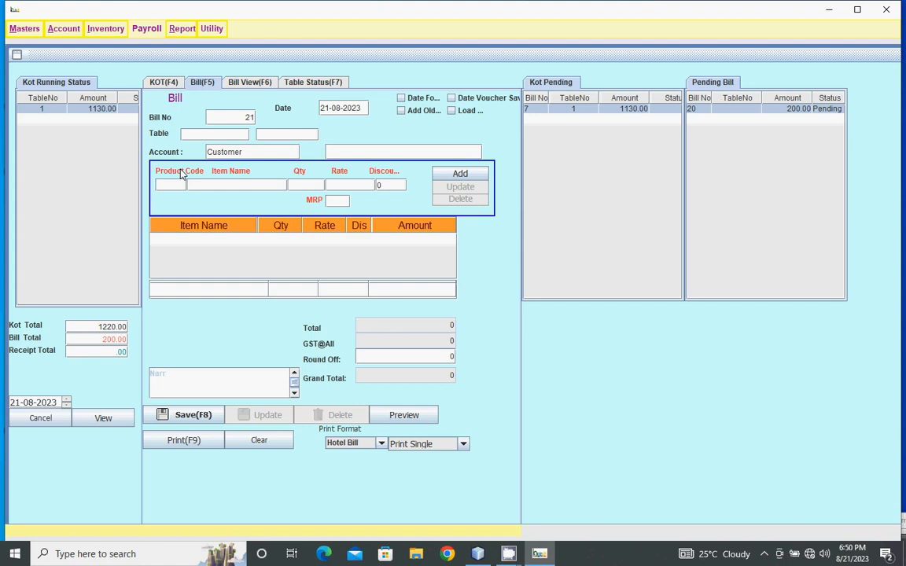
text(5)
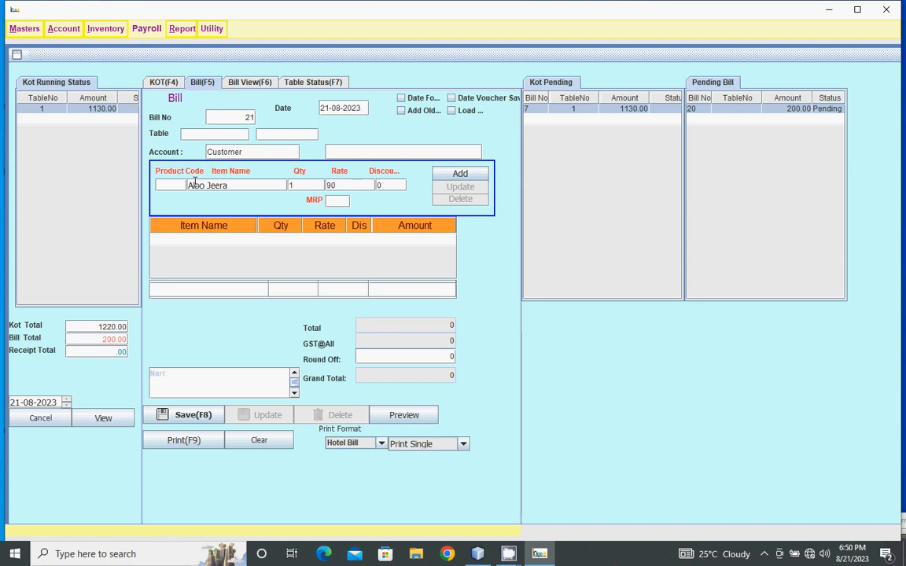
click(460, 173)
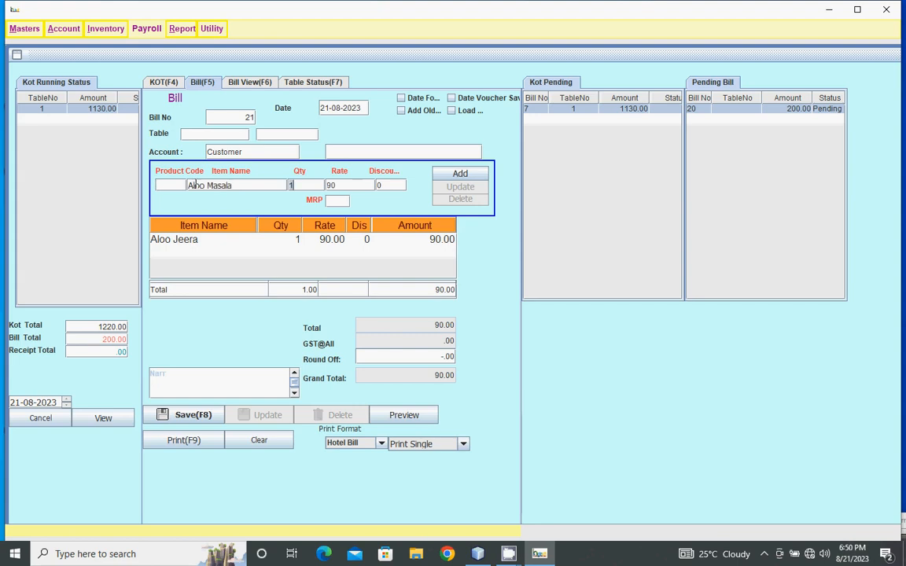
click(459, 173)
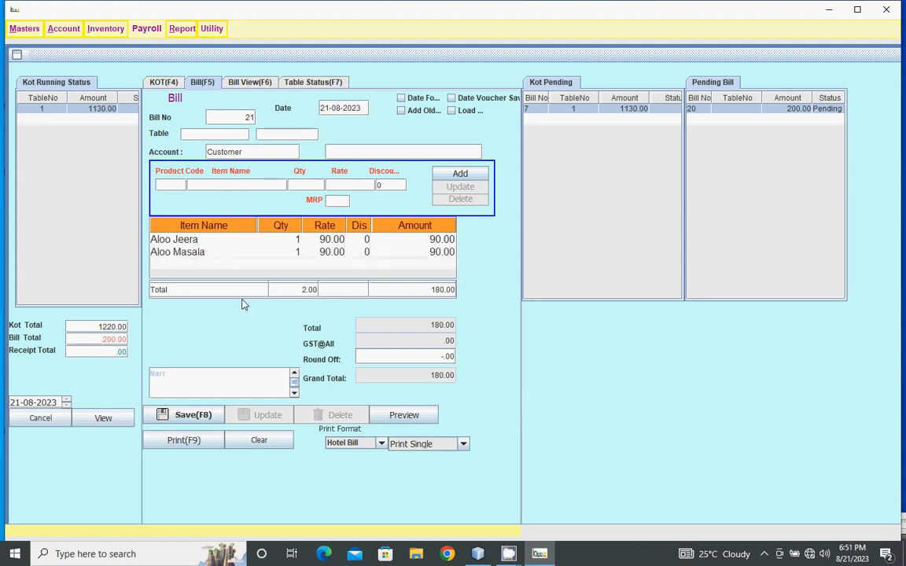
Step: Save bill 21 for 180 without printing and go to the saved bills list
click(189, 415)
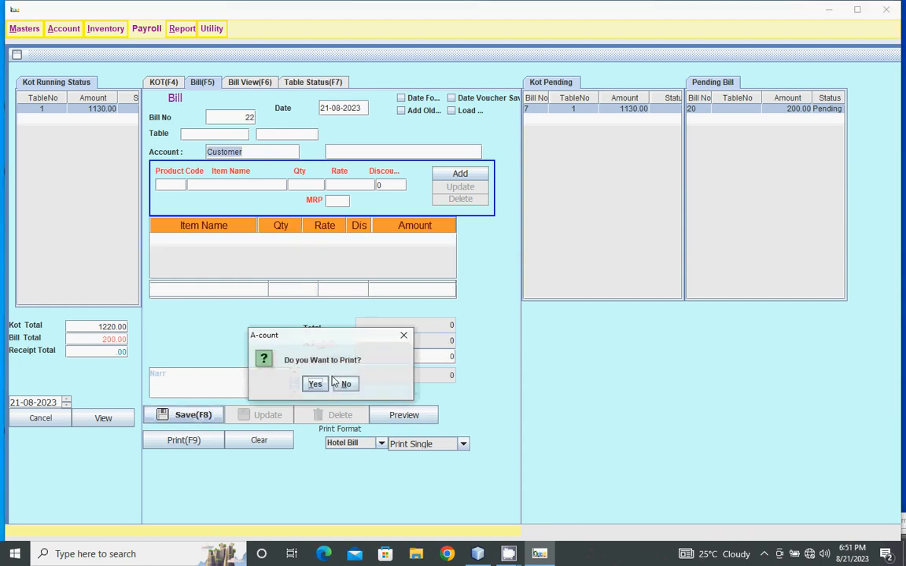
click(346, 384)
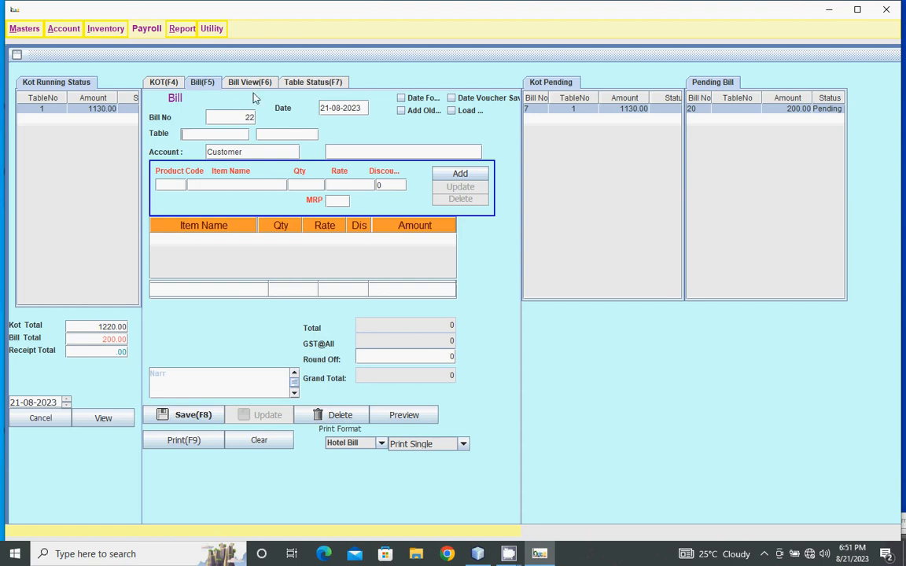
click(248, 81)
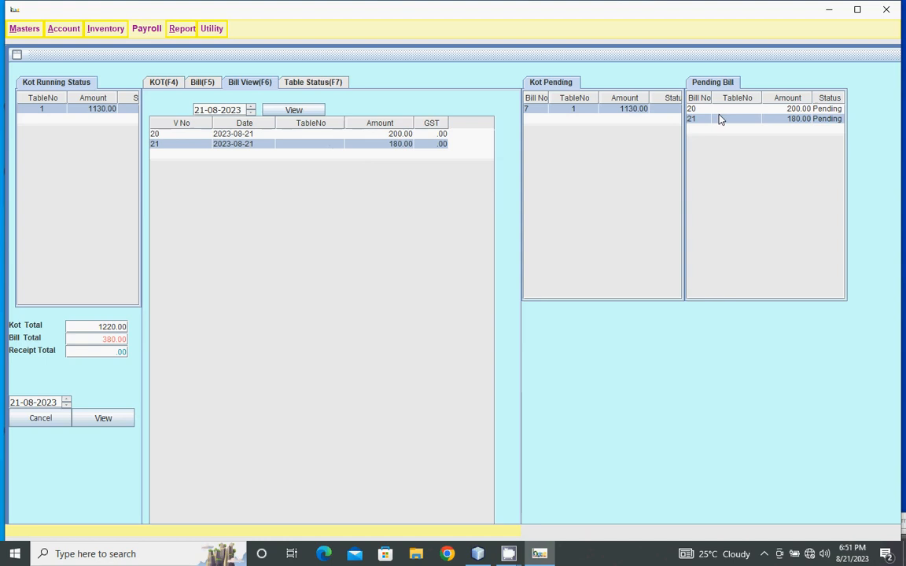
mouse_move(757, 119)
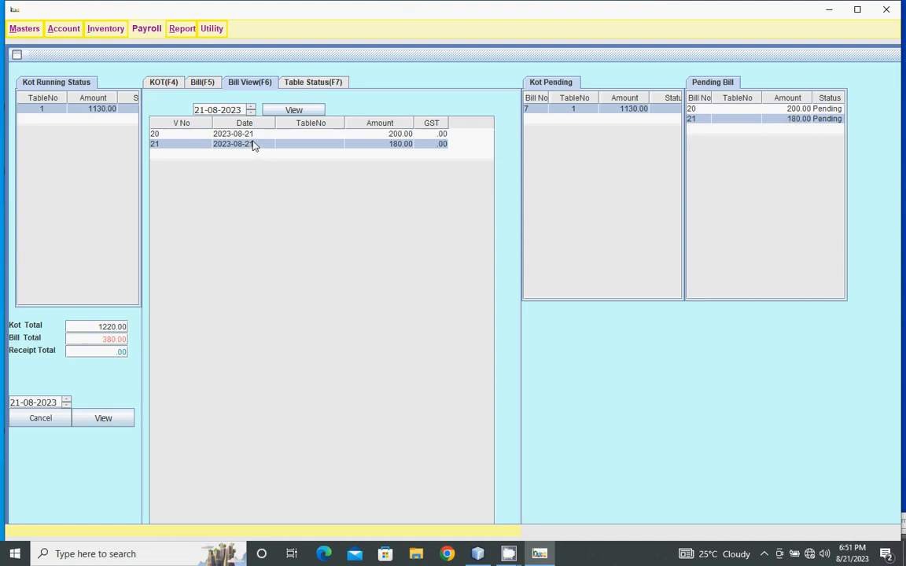
Step: Reopen bill 21 from the 21-08-2023 Bill View list
double_click(251, 145)
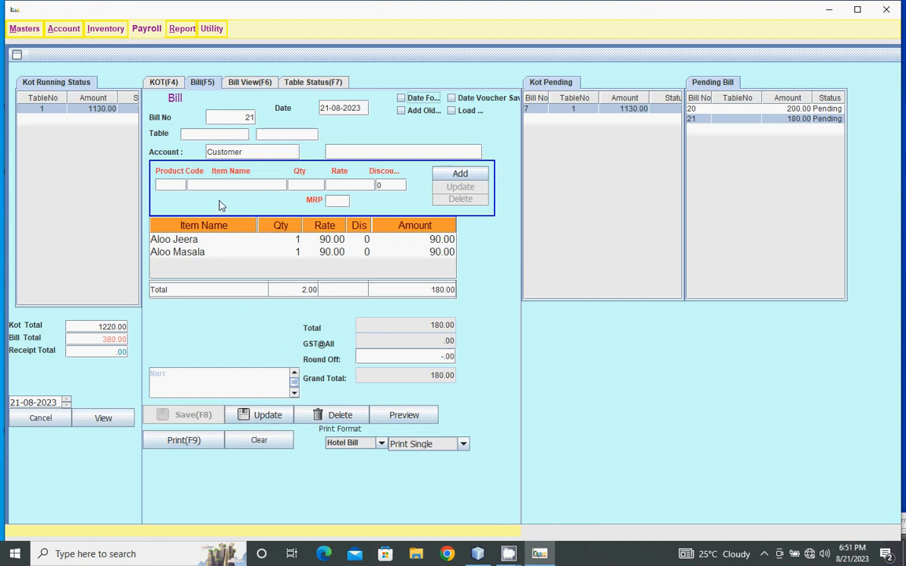
mouse_move(374, 504)
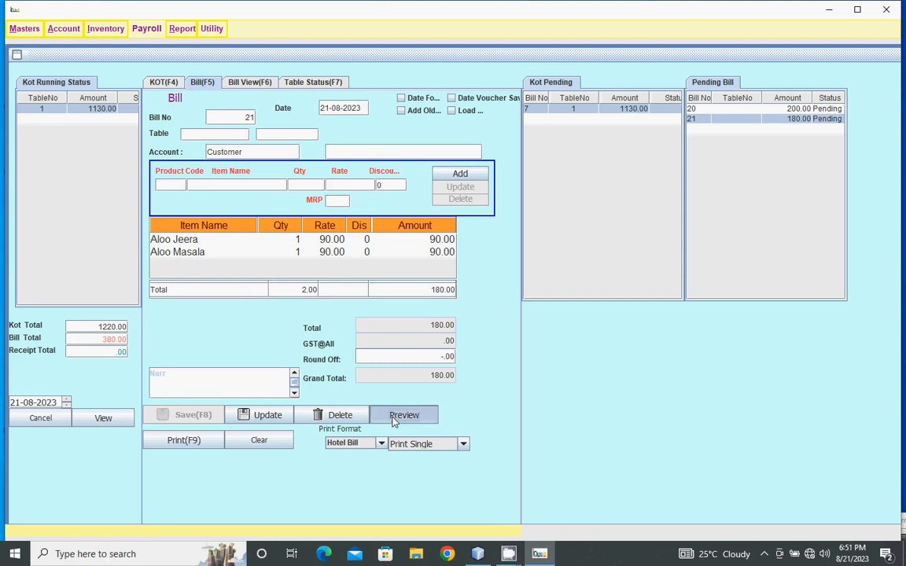
Step: Preview bill 21's invoice in JasperViewer, then close the preview
click(403, 416)
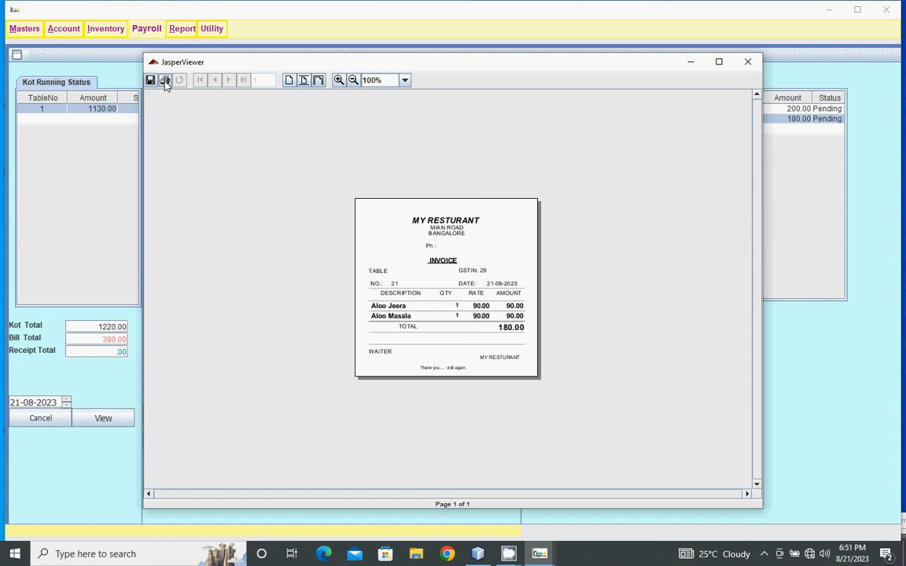
mouse_move(151, 78)
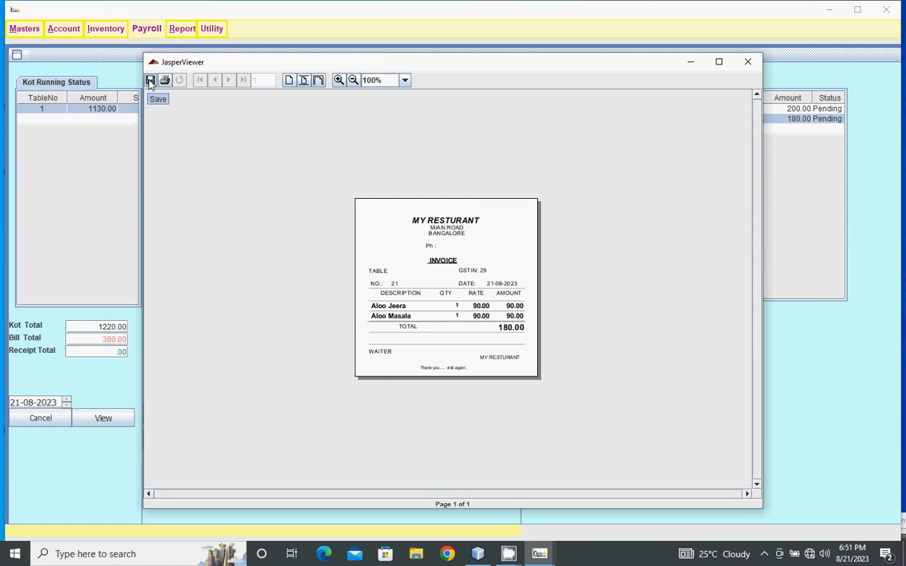
mouse_move(779, 66)
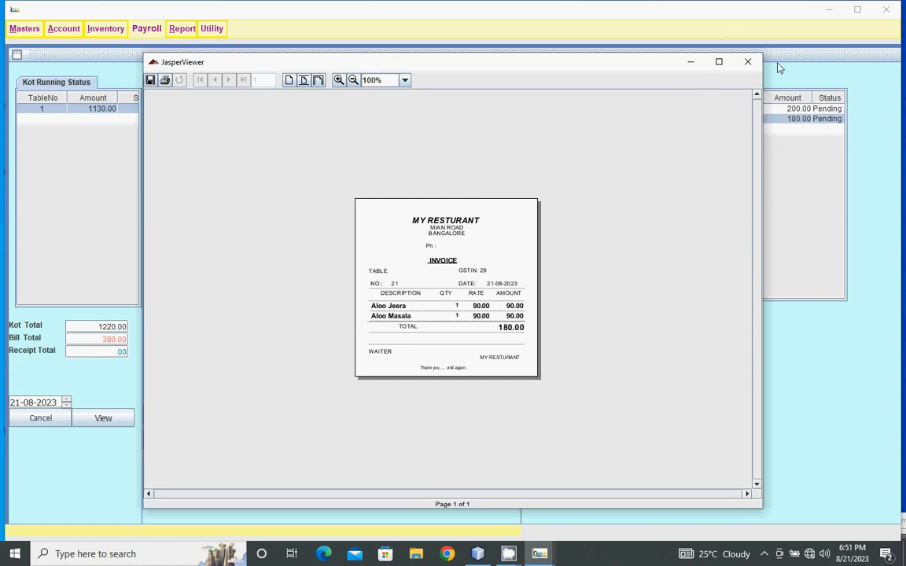
mouse_move(202, 71)
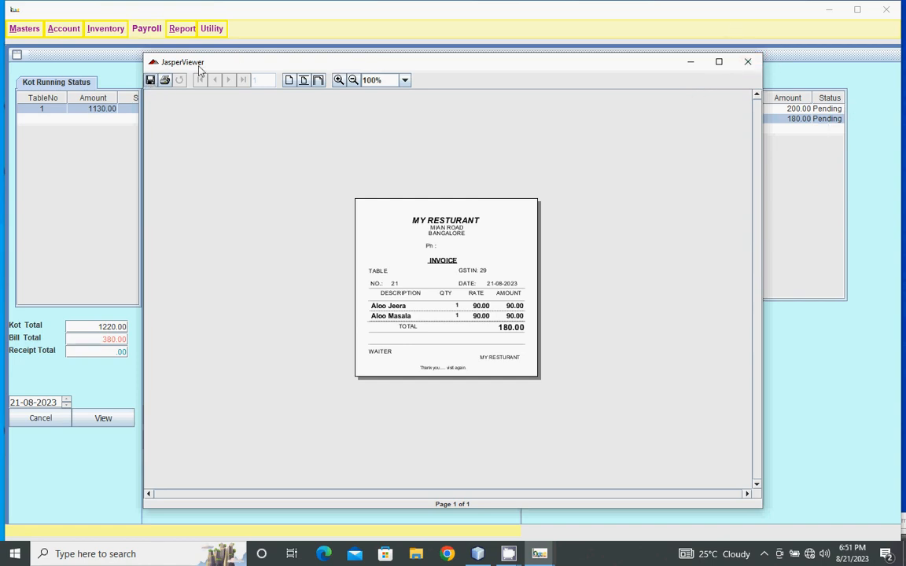
mouse_move(790, 63)
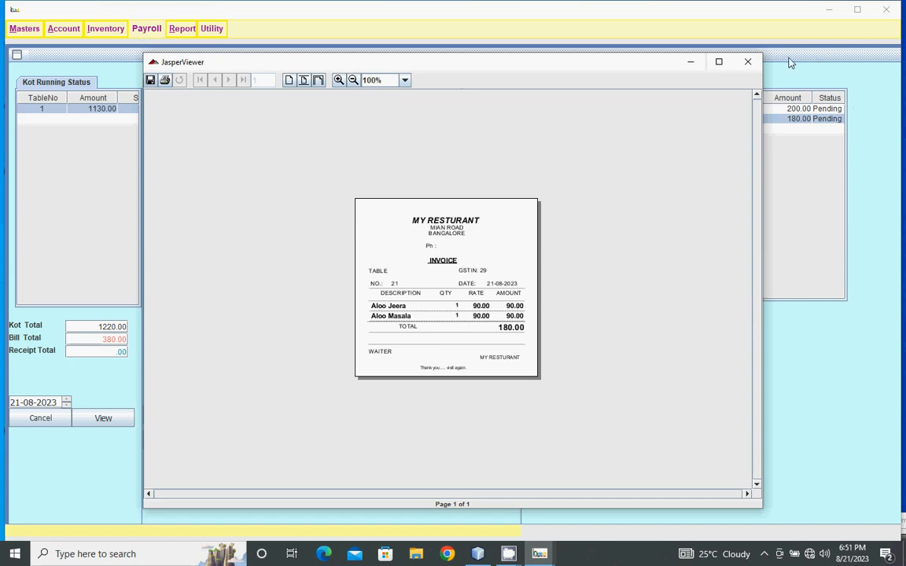
click(746, 62)
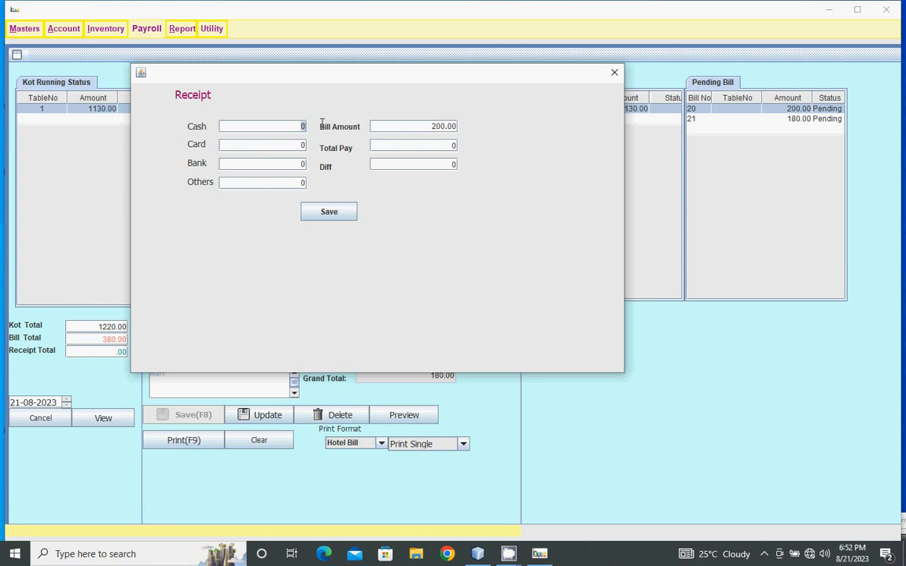
Step: Record a 200 receipt as 100 cash and 100 card, clearing bill 20 from pending
text(100)
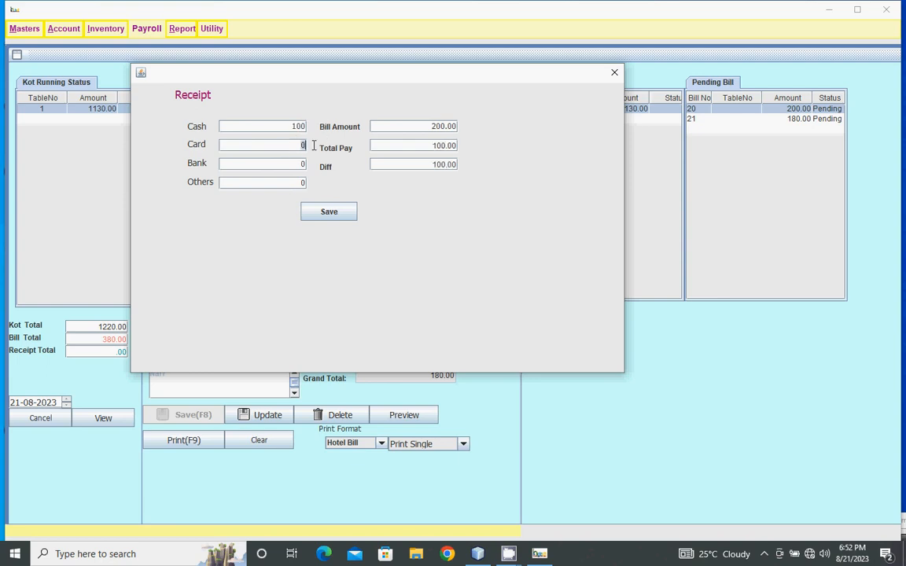
text(100)
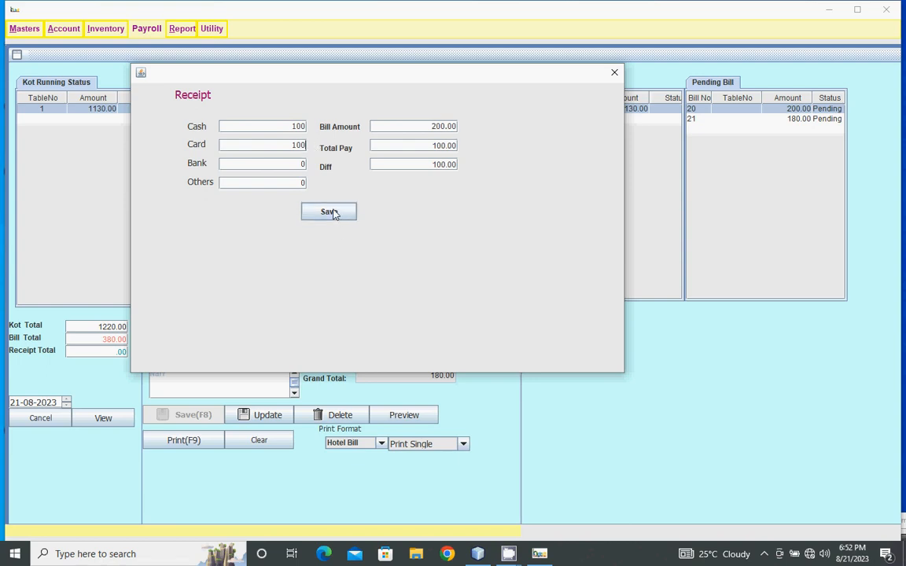
click(329, 211)
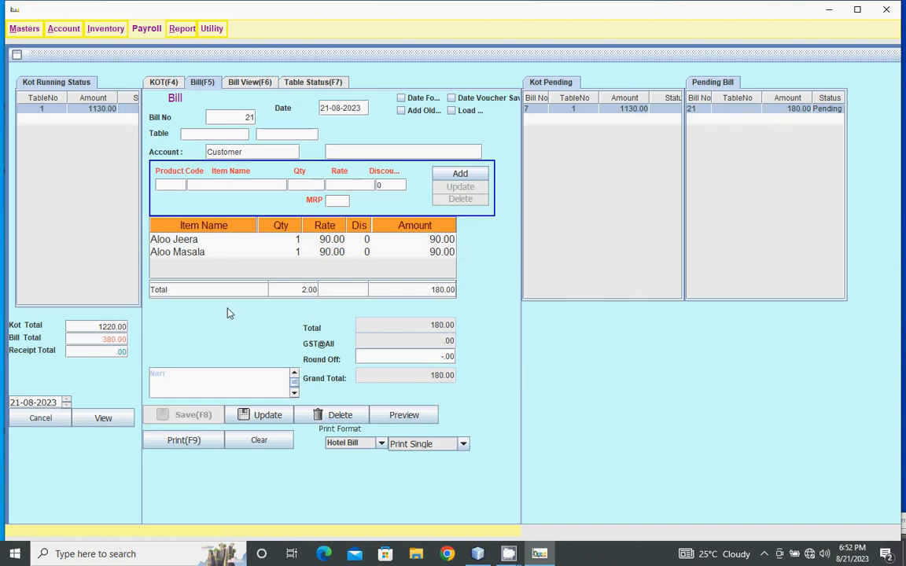
mouse_move(41, 331)
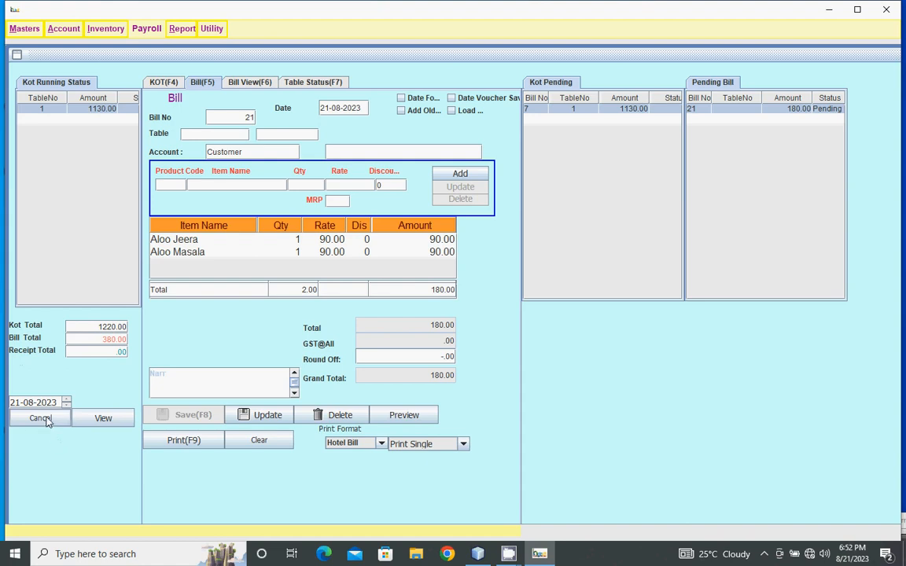
Step: Return home, look at the new ledger form under Masters and cancel it
click(41, 419)
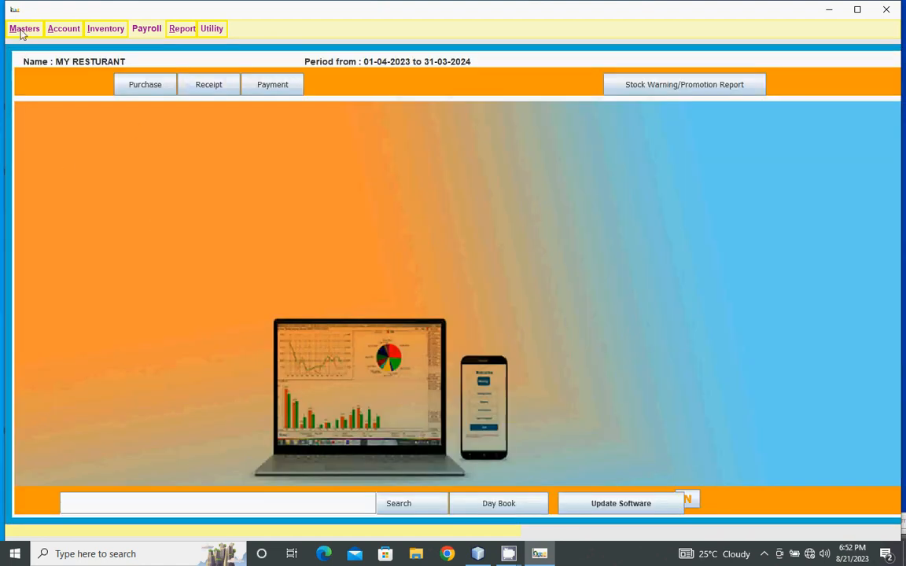
click(26, 28)
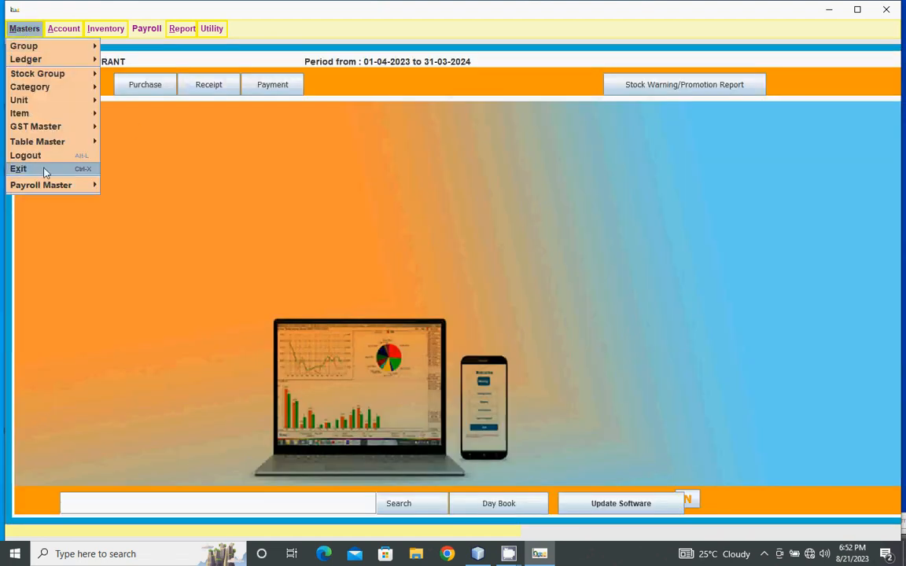
mouse_move(25, 60)
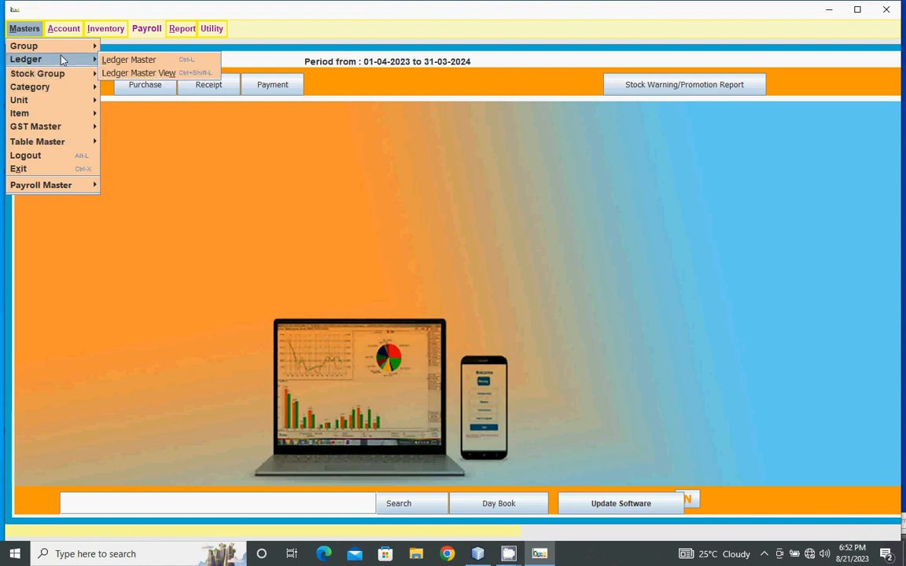
mouse_move(129, 60)
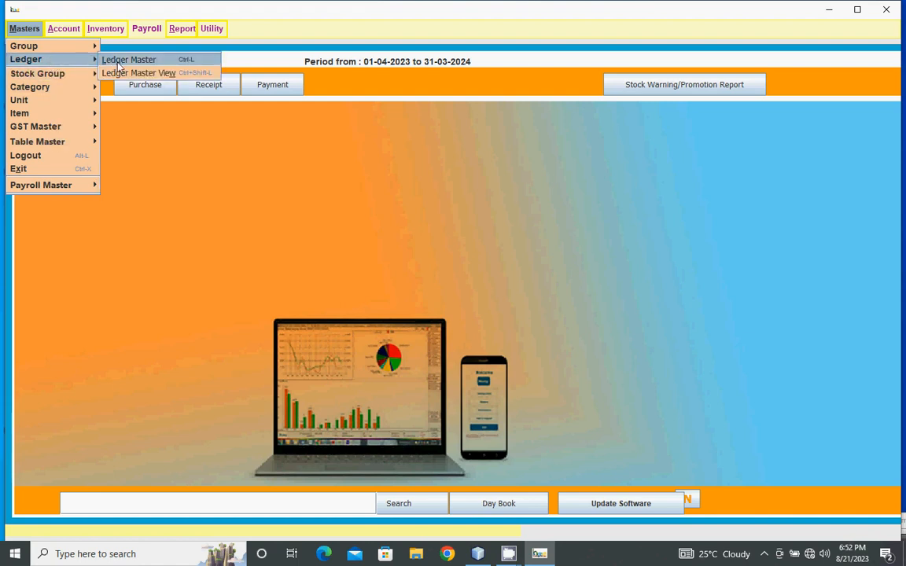
click(129, 59)
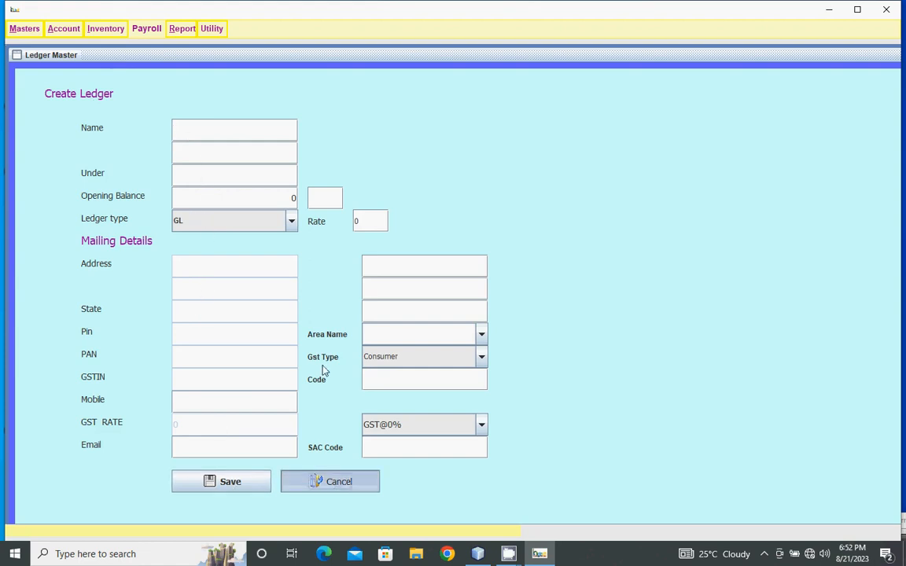
click(330, 482)
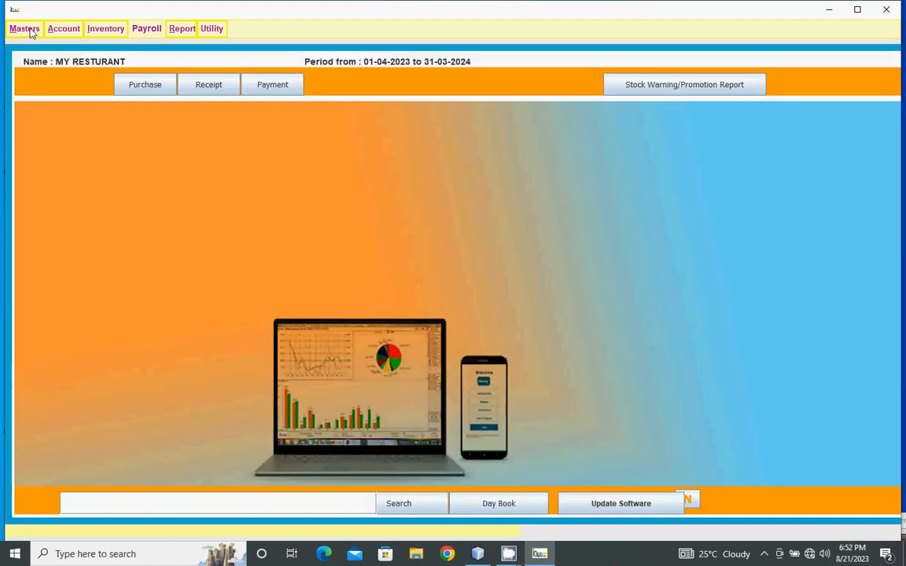
Step: View the Customer ledger under SUNDRY DEBTORS in Ledger Master View, then return home
click(24, 28)
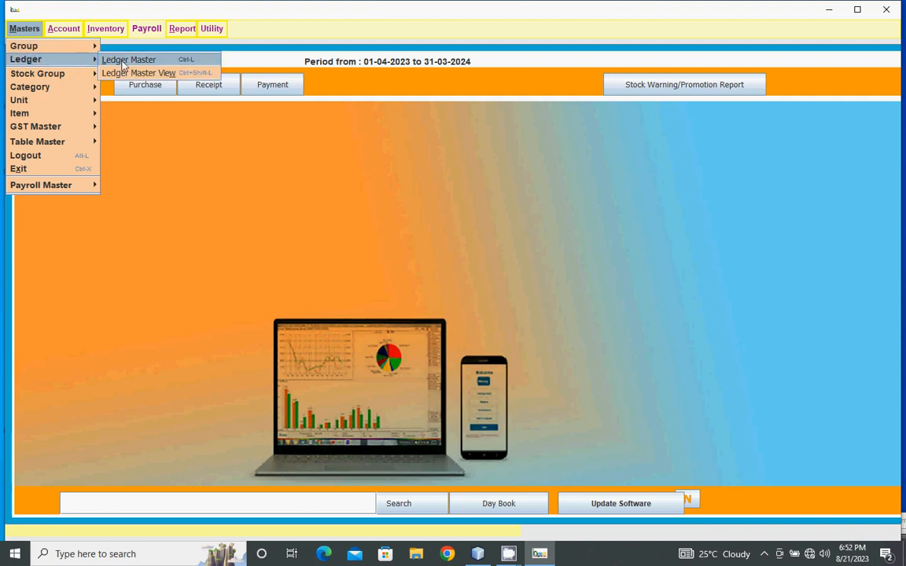
mouse_move(139, 73)
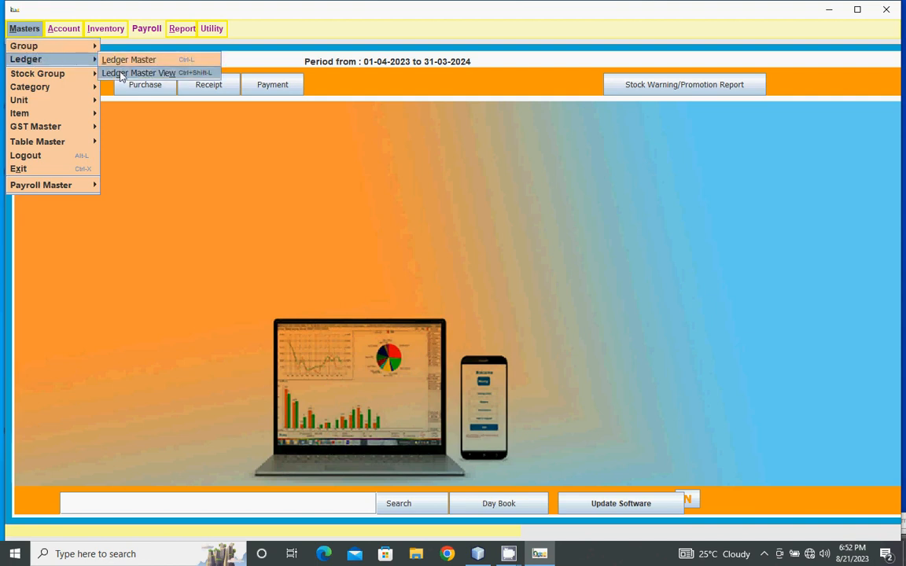
click(138, 72)
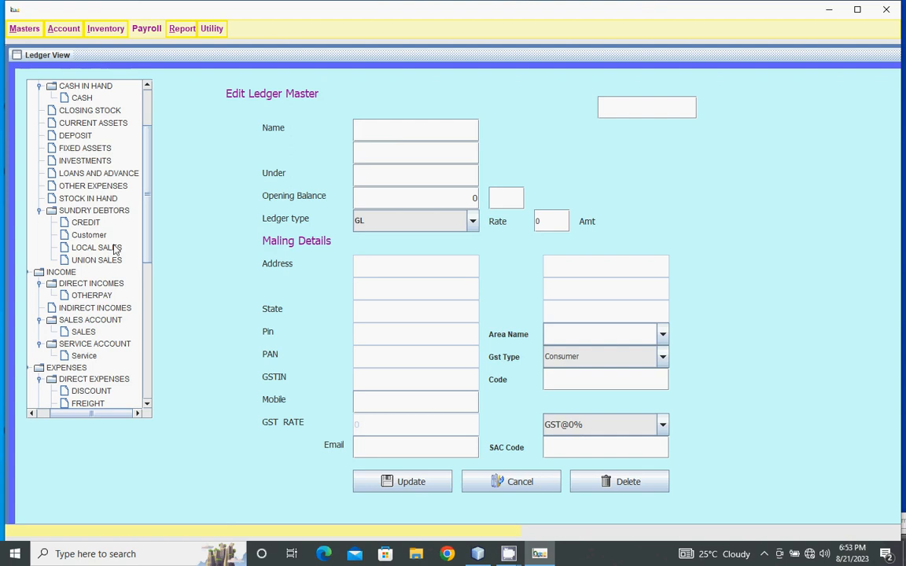
click(88, 234)
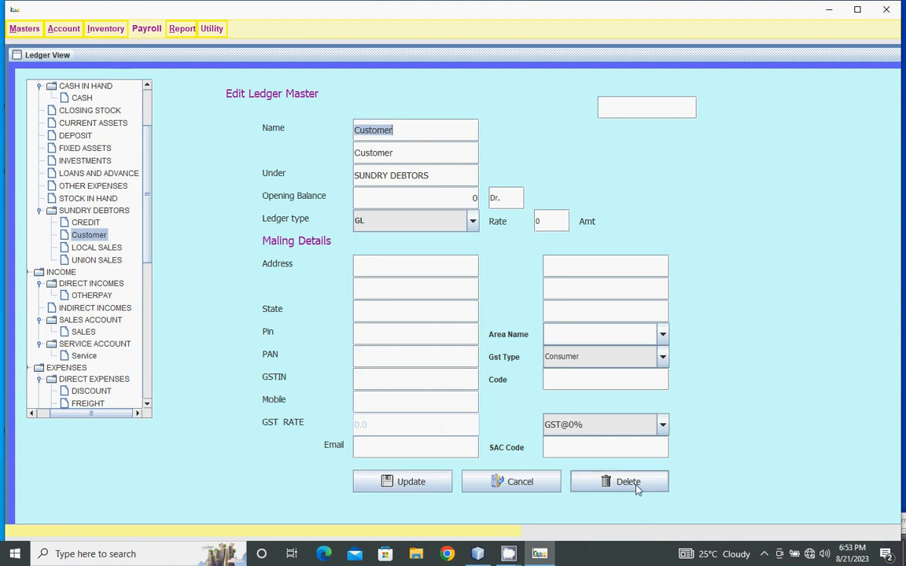
click(628, 481)
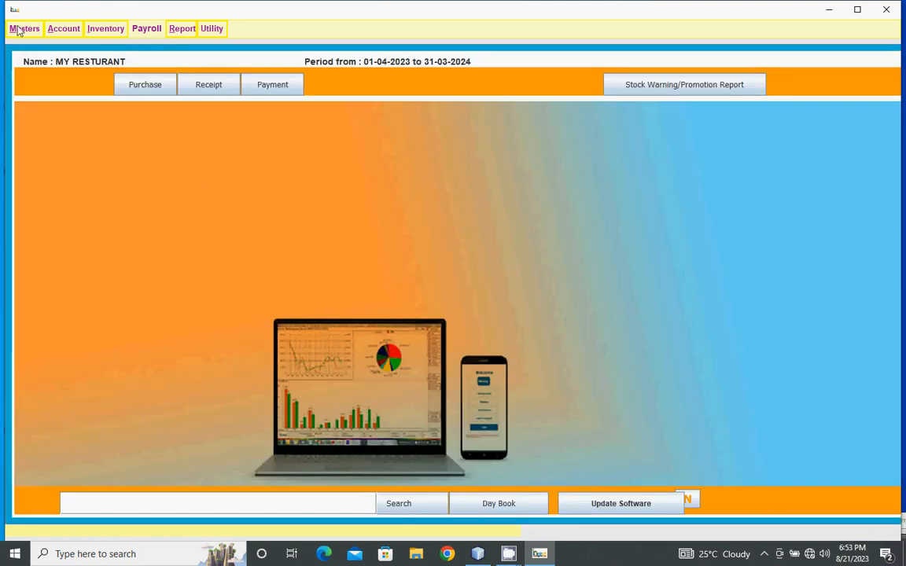
Step: Create a new table named 3 with type Normal in Table Master and save it
click(25, 28)
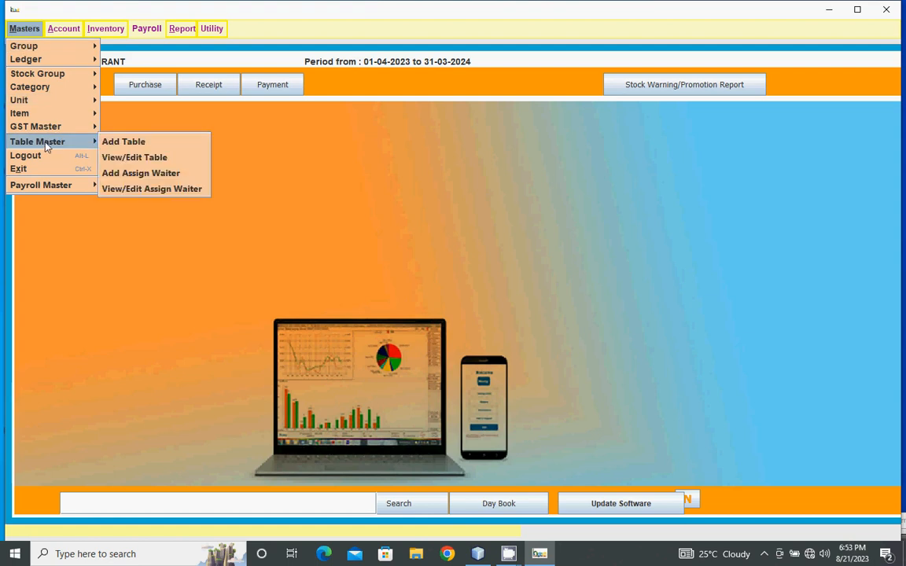
mouse_move(123, 142)
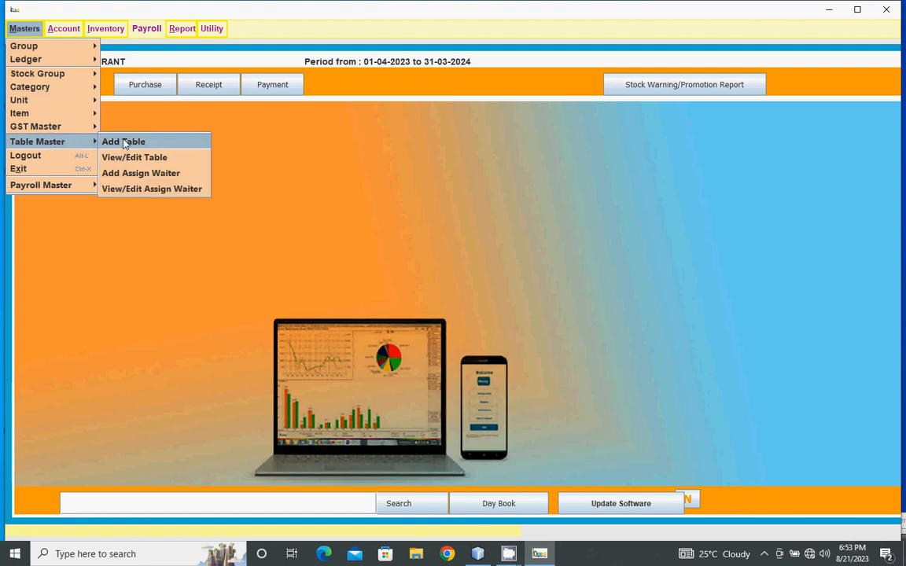
click(122, 142)
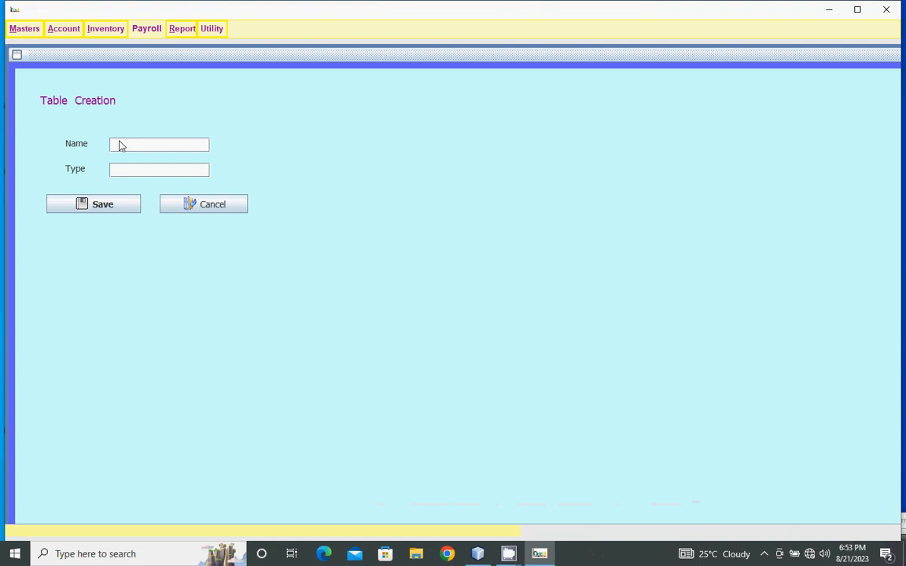
text(3)
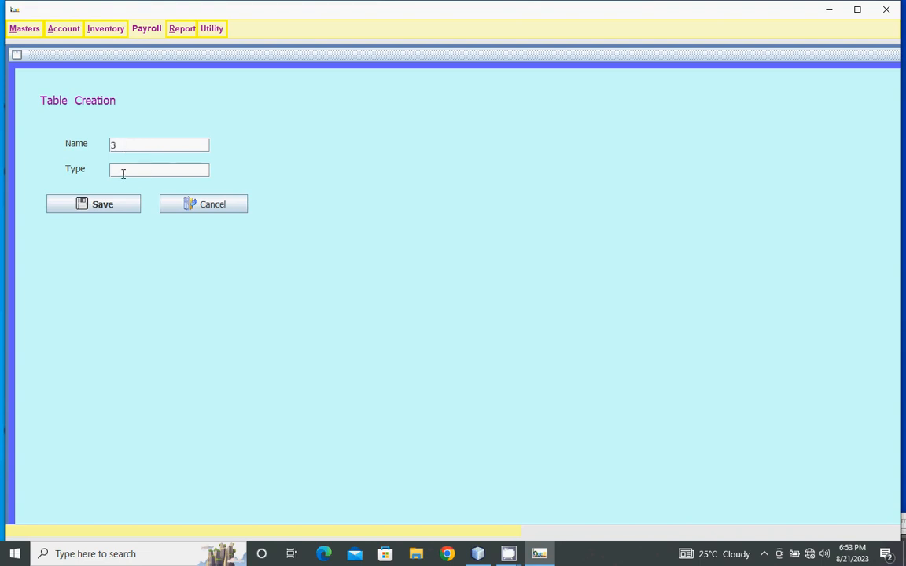
click(159, 168)
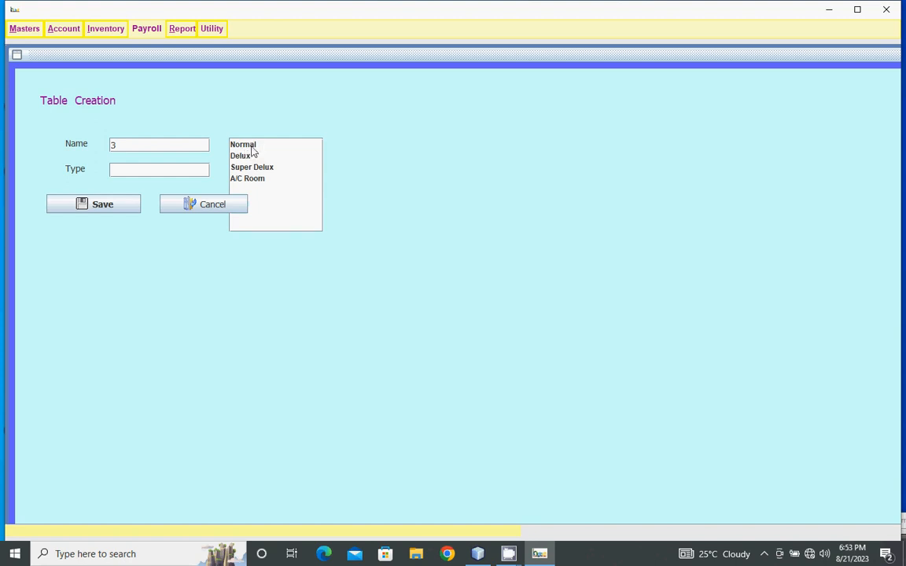
click(242, 144)
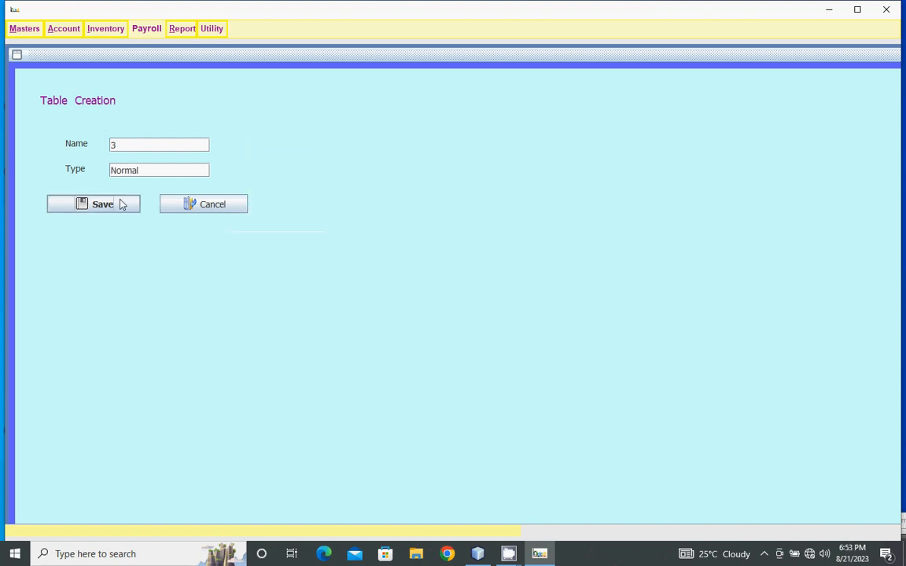
click(203, 205)
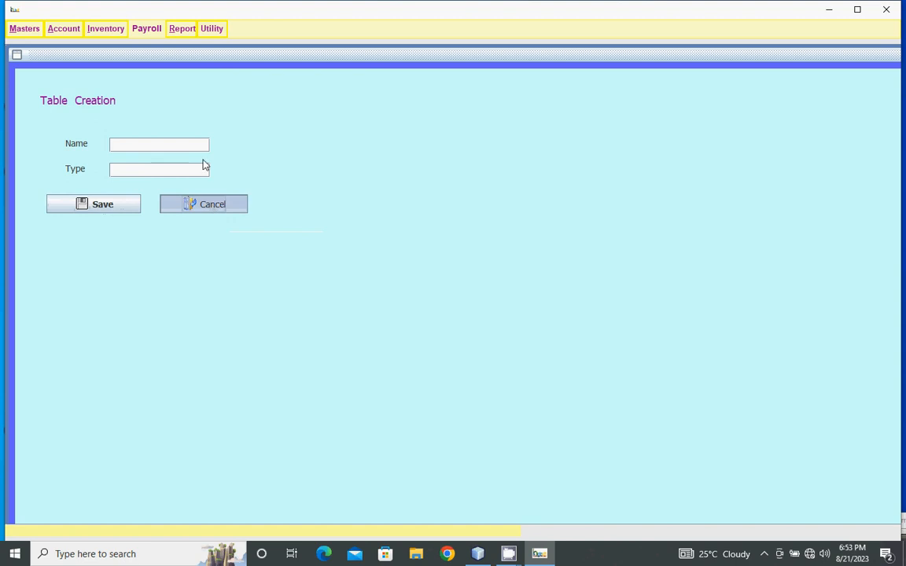
Step: Check table 3 in the View/Edit Table list, then return to the dashboard
click(23, 28)
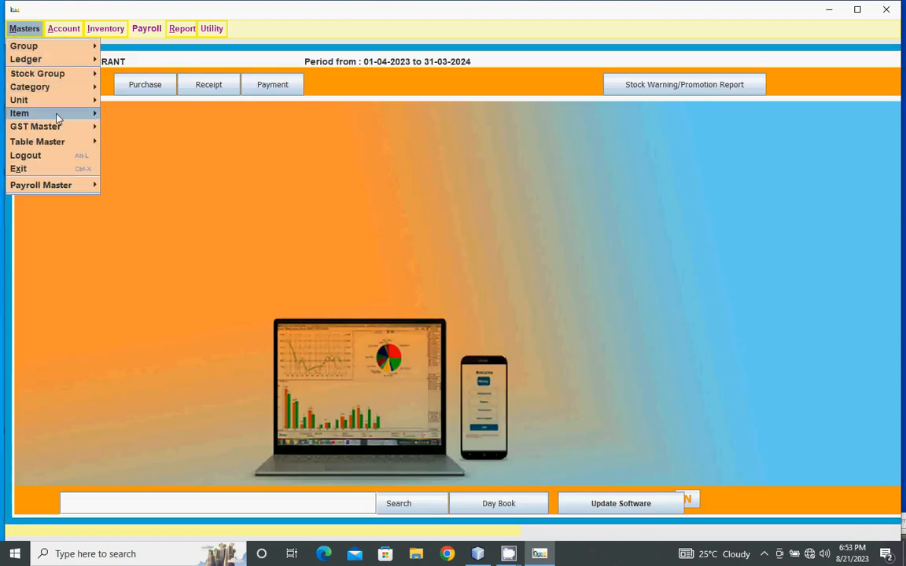
mouse_move(37, 141)
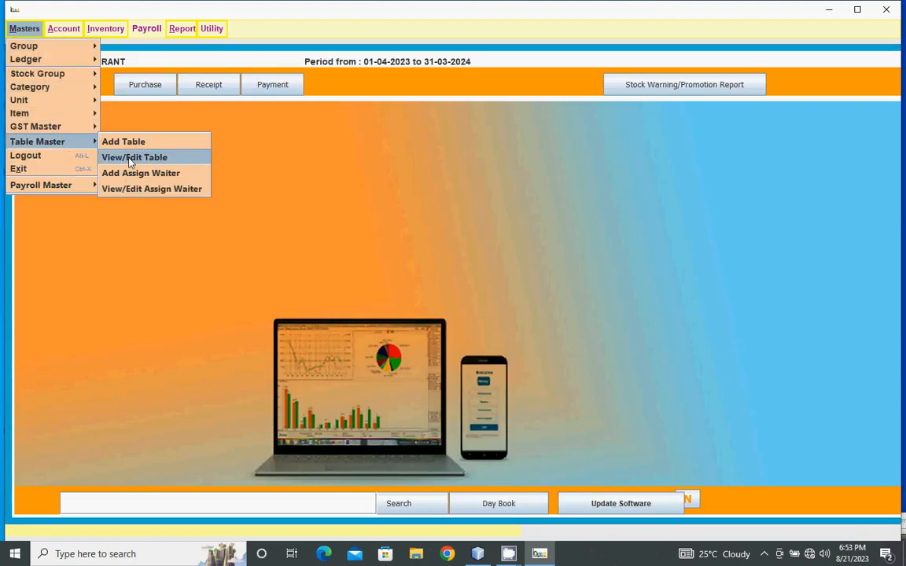
click(134, 158)
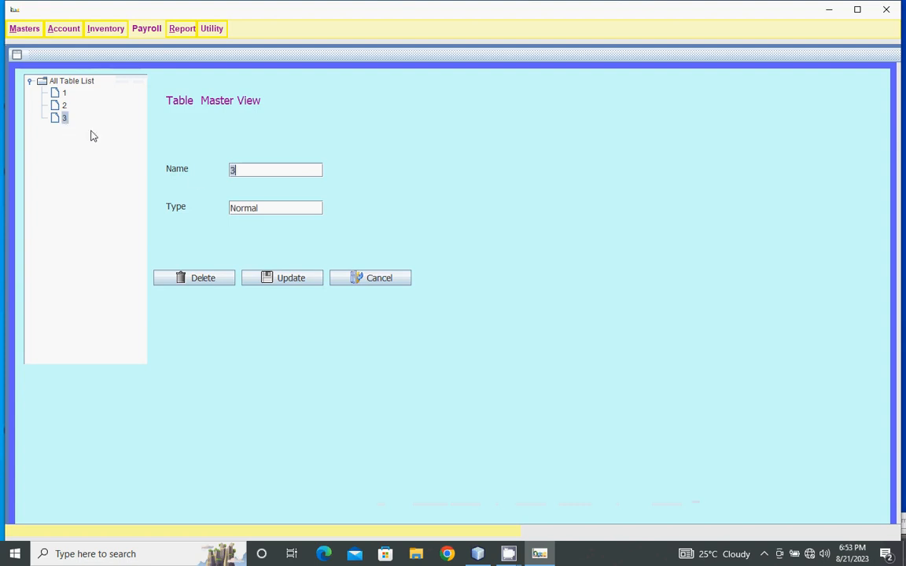
click(25, 29)
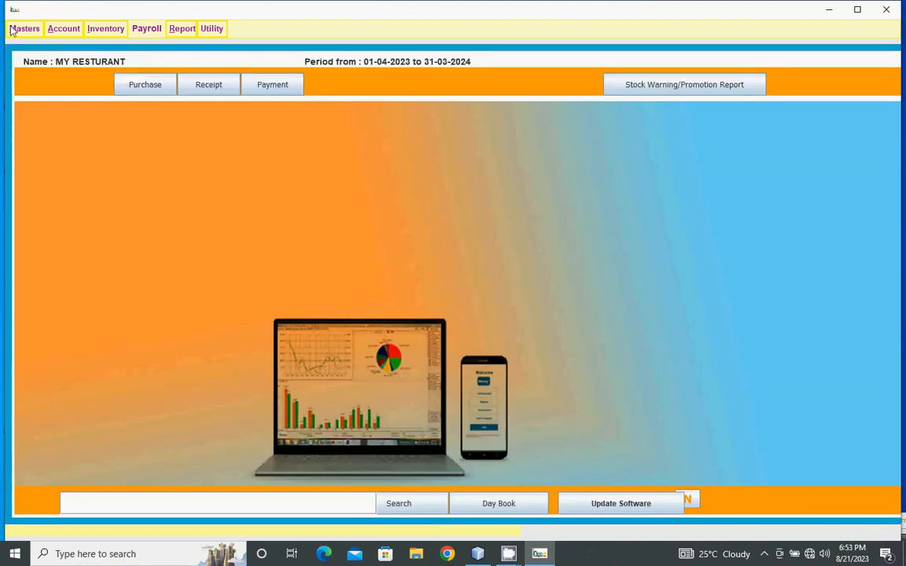
Step: Assign user Admin as the waiter for table 3 and save the assignment
click(25, 28)
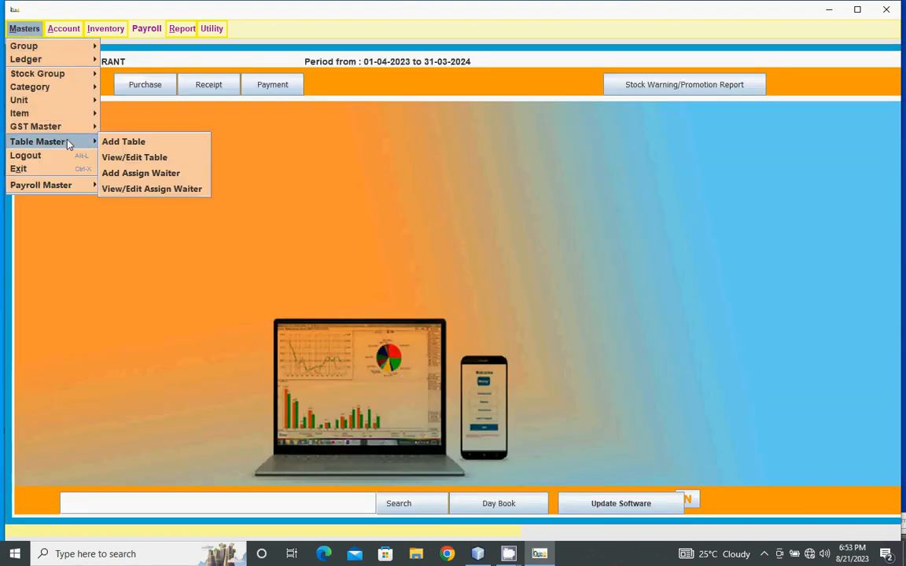
mouse_move(141, 173)
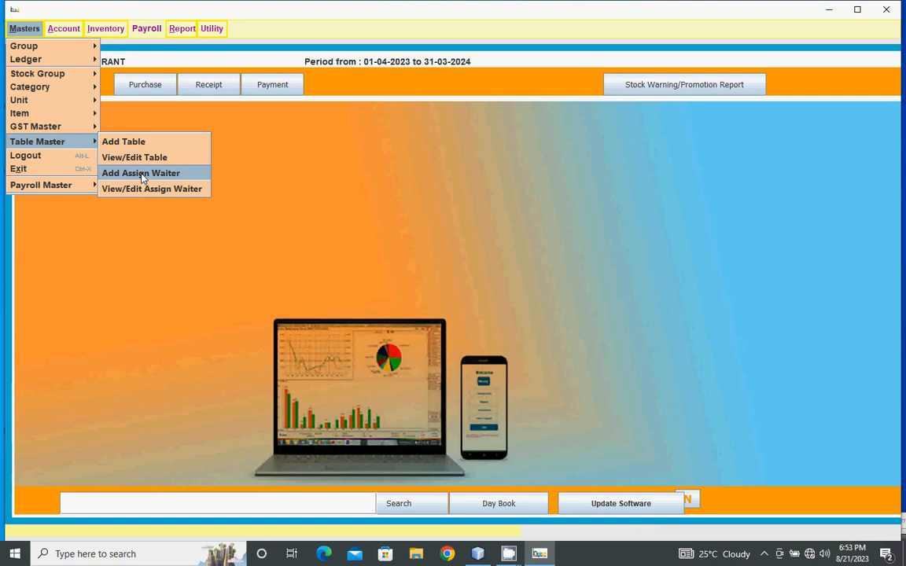
click(141, 173)
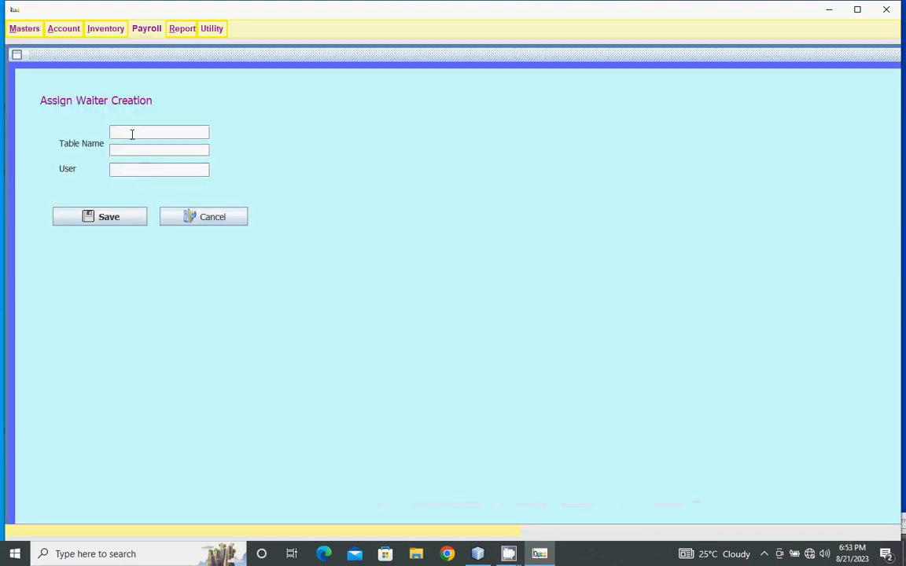
click(159, 132)
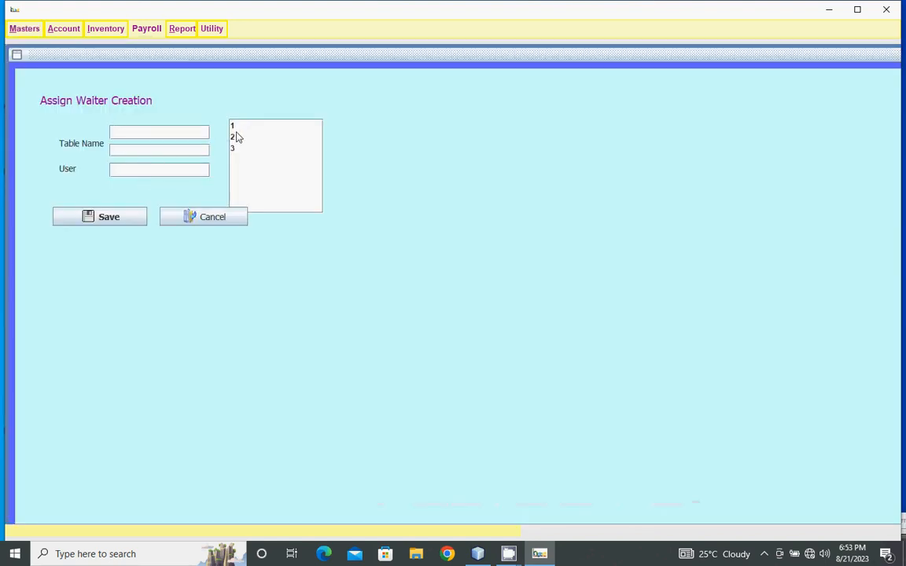
click(233, 148)
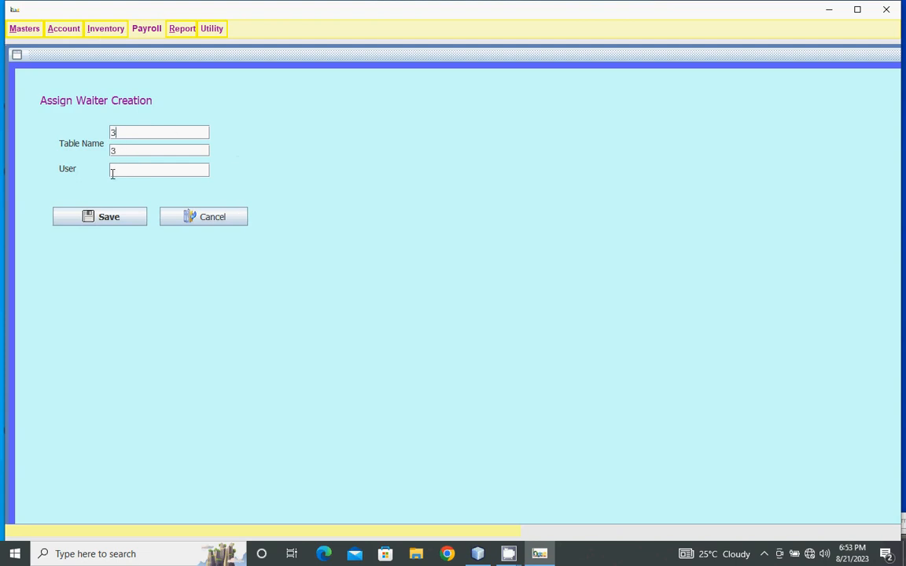
click(159, 170)
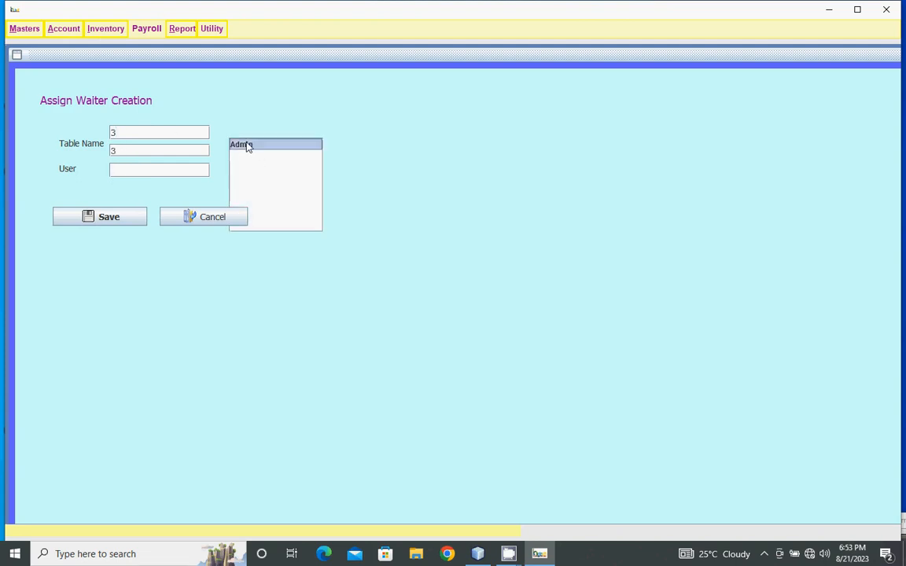
click(239, 145)
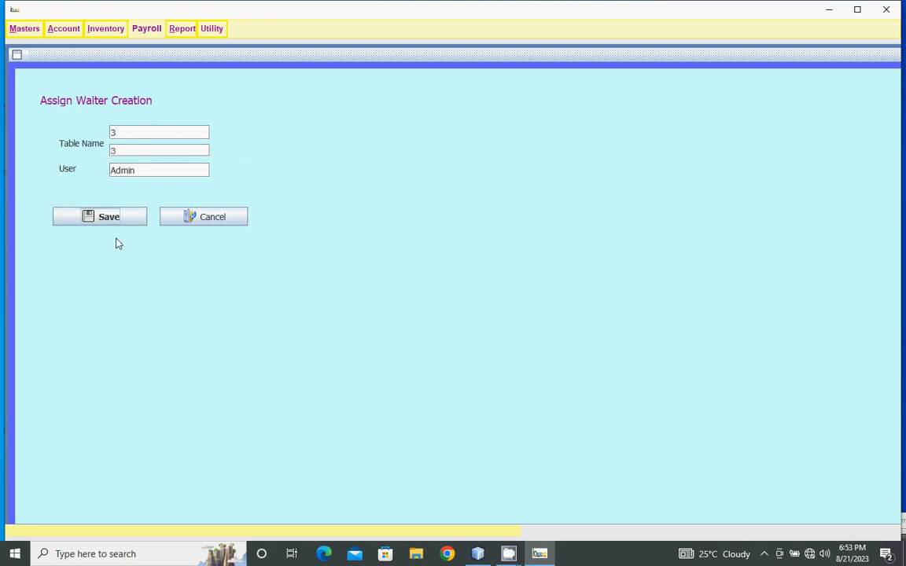
click(203, 218)
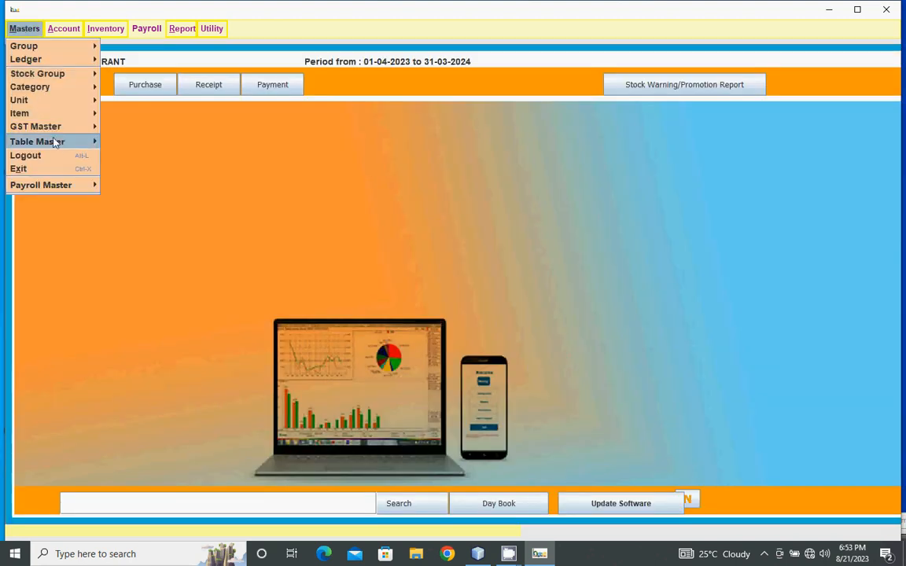
mouse_move(38, 141)
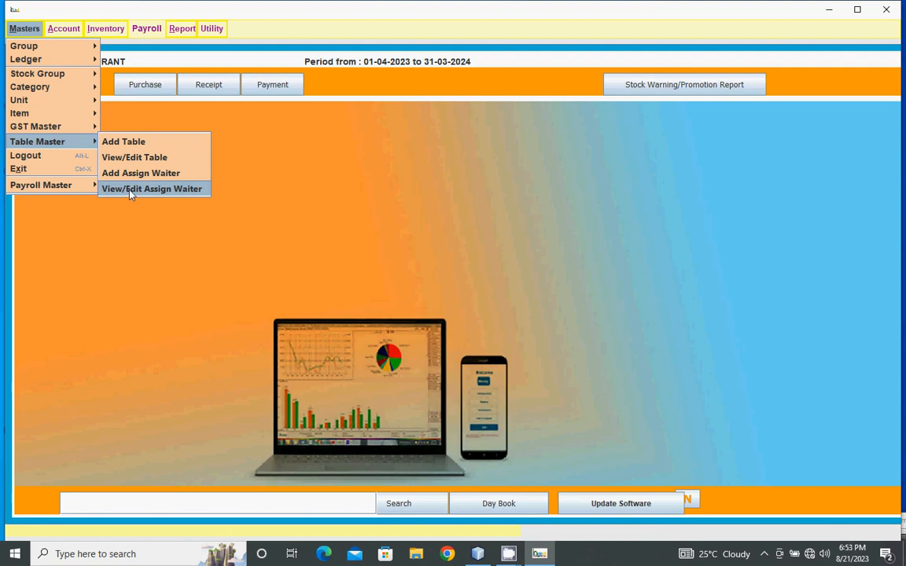
click(151, 189)
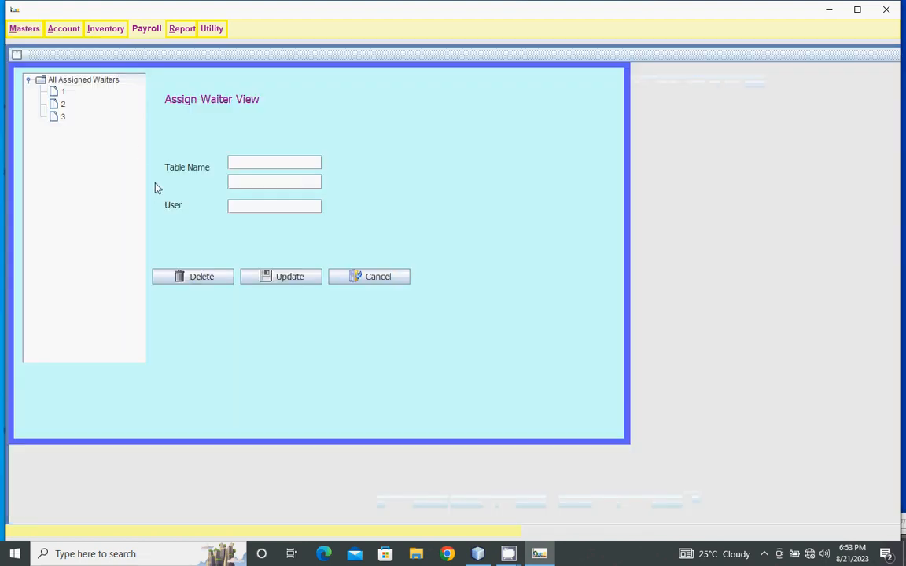
click(63, 116)
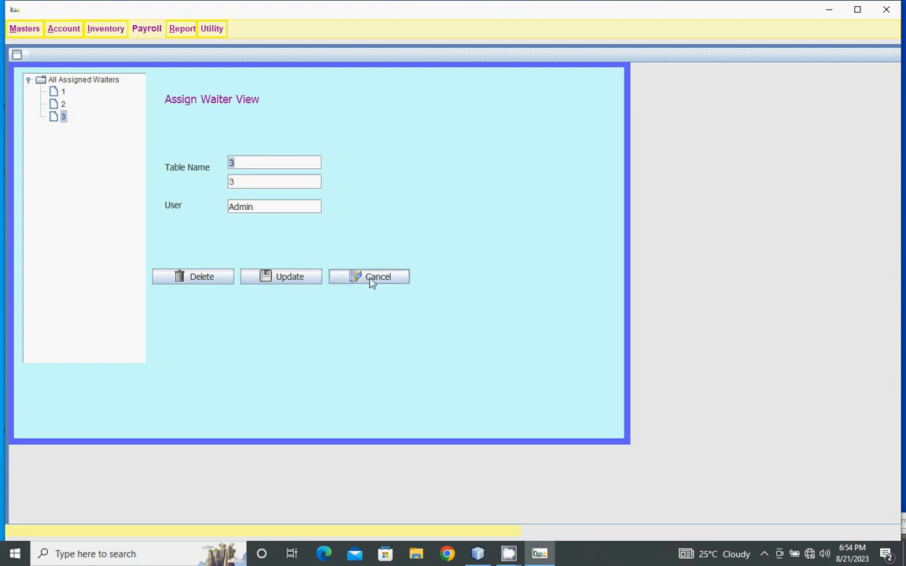
click(368, 277)
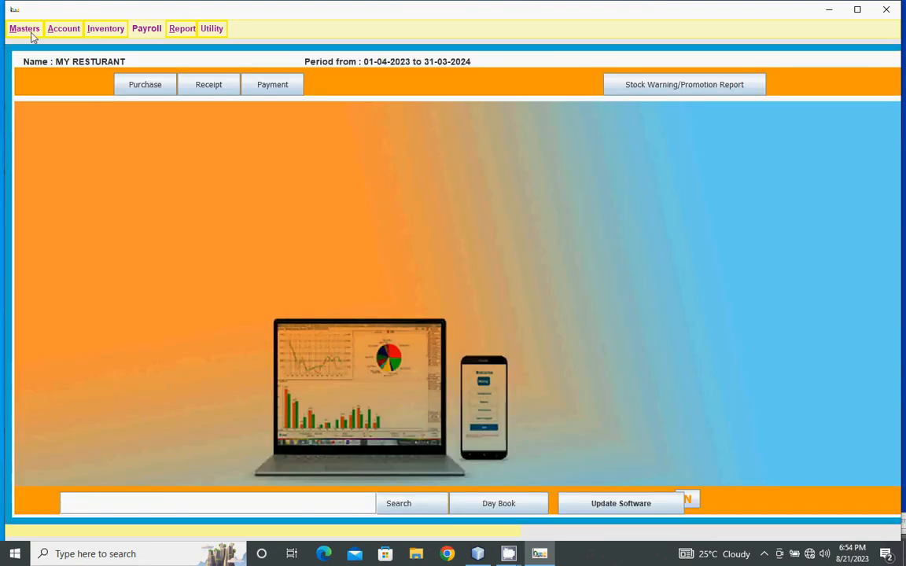
Step: Start a new restaurant bill from Account > Sales Bill and go to bill entry
click(63, 28)
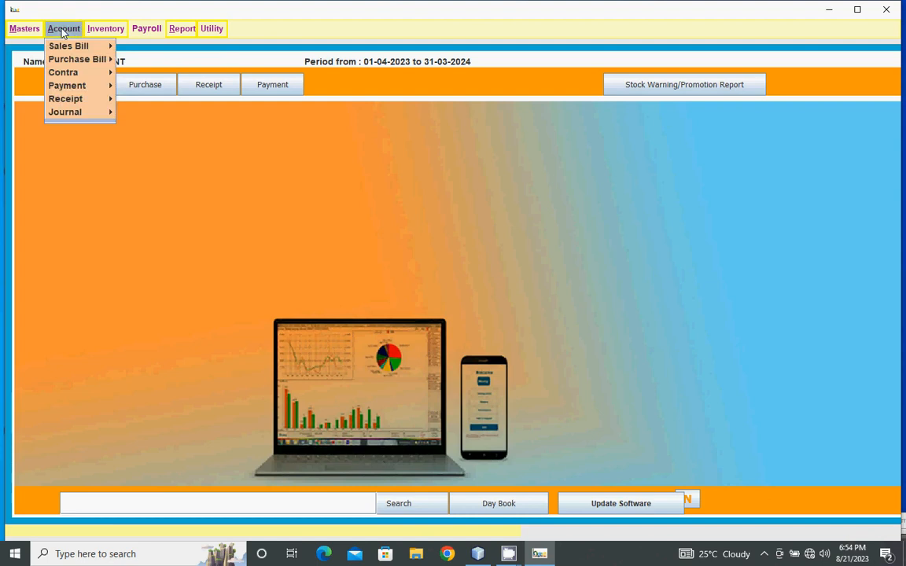
mouse_move(69, 46)
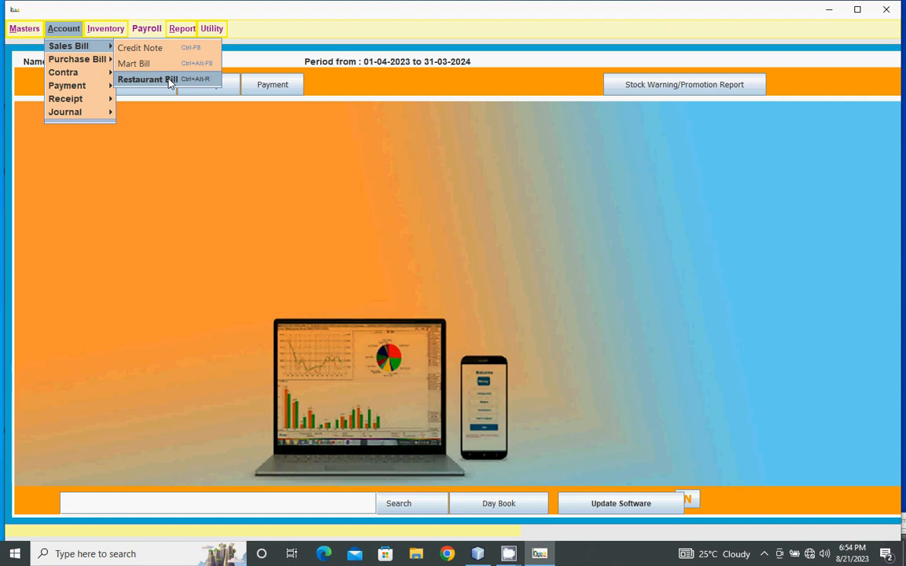
click(148, 79)
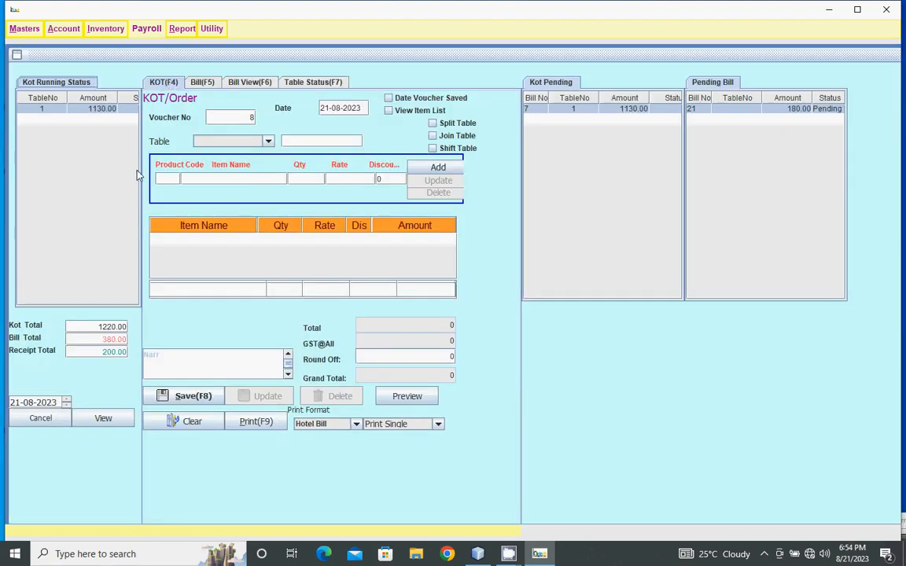
click(202, 82)
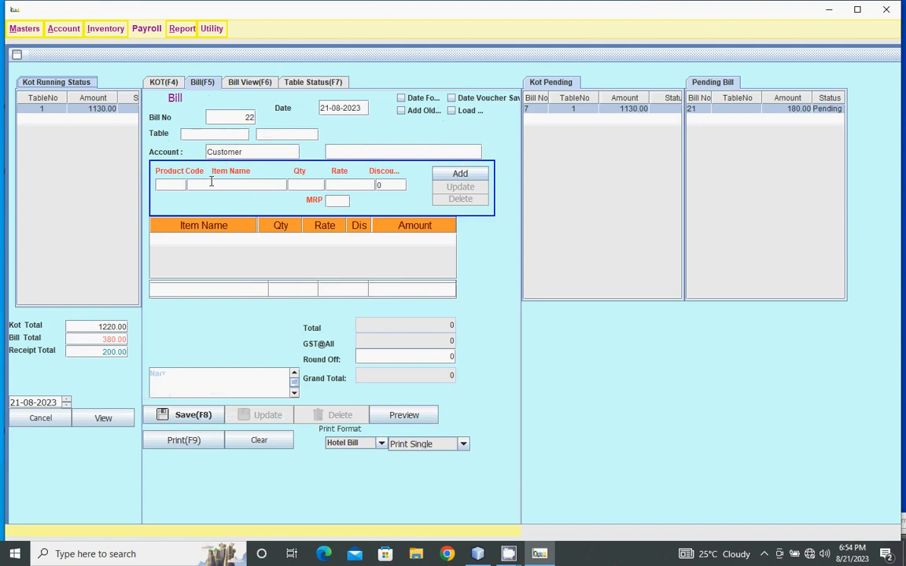
Step: Add Alo Fruit 300, quantity 4 at 45.00, to the bill for a total of 180.00
click(236, 184)
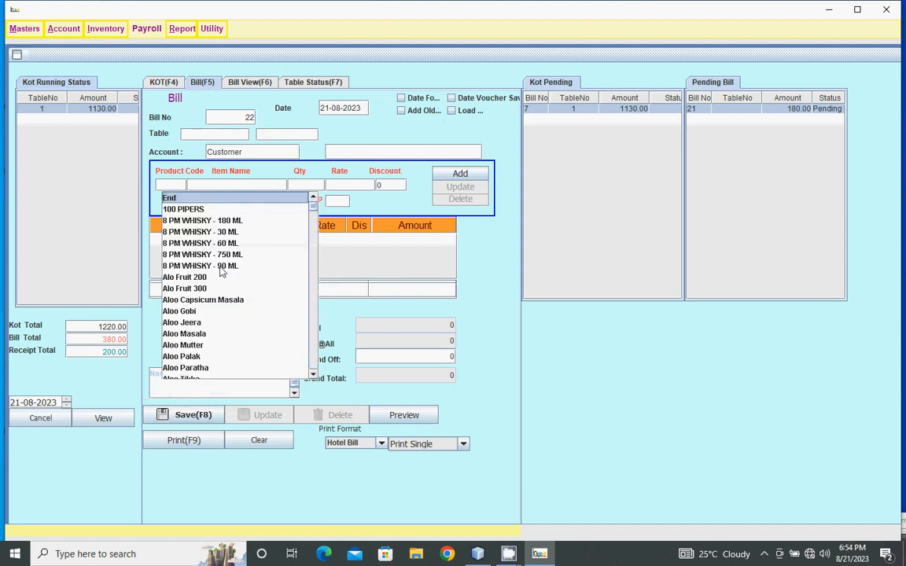
click(186, 288)
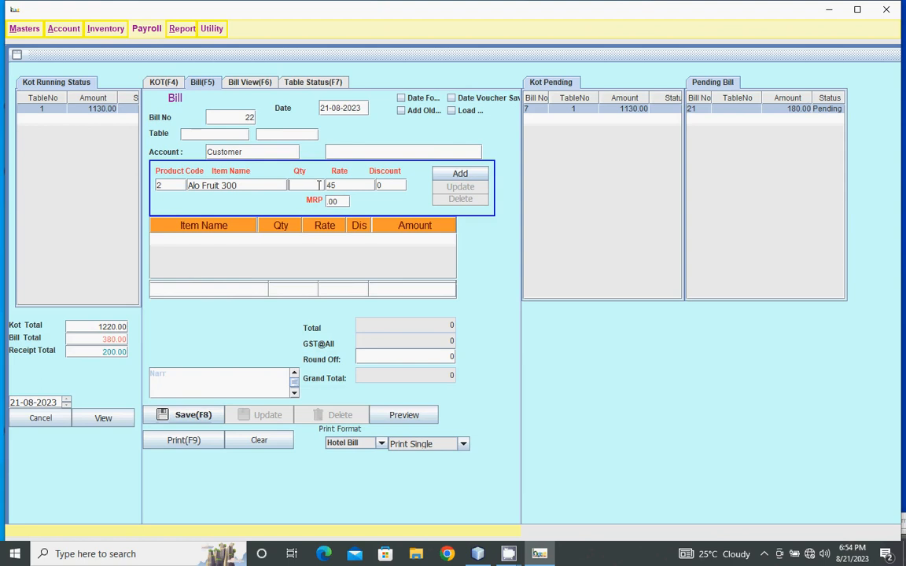
text(4)
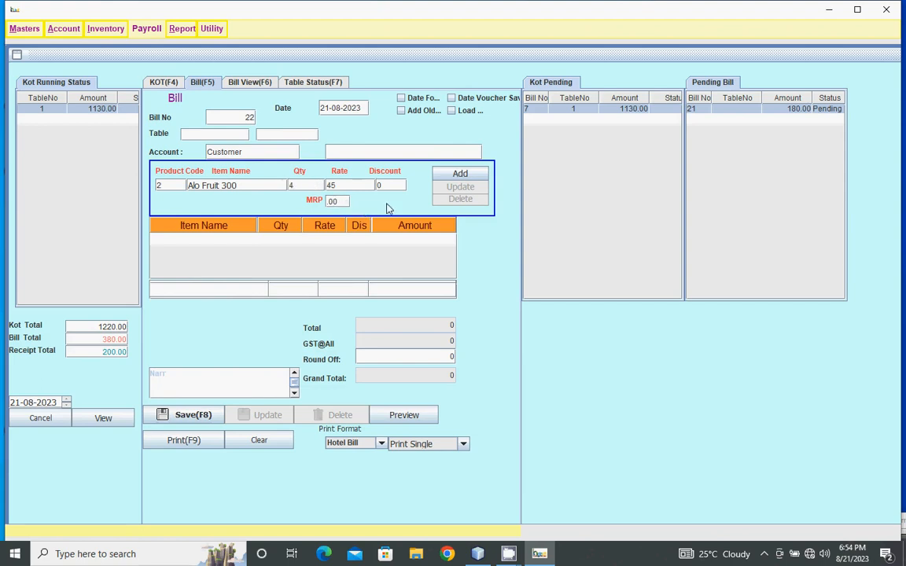
click(459, 173)
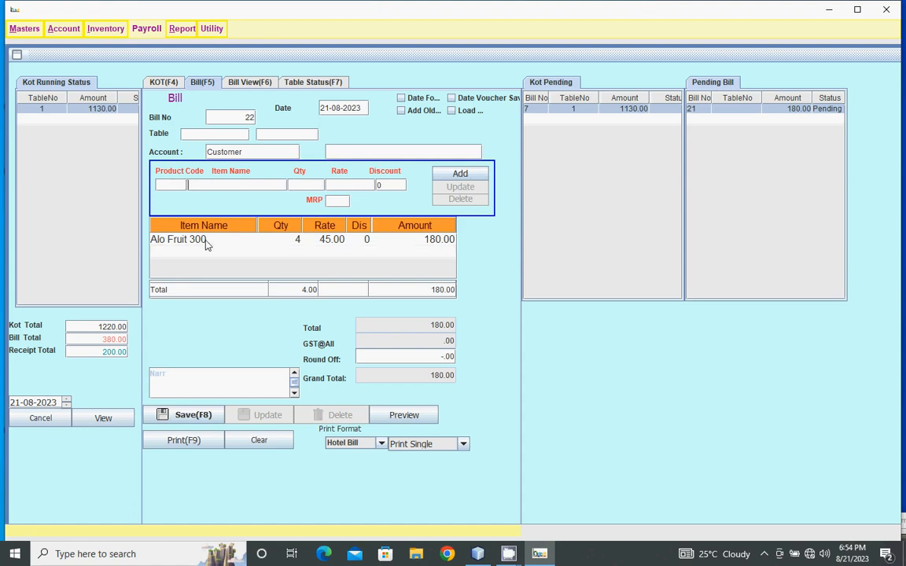
Step: Change the bill line to Aloo Gobi ×4 at 90.00, total 360.00, then view table status
click(204, 239)
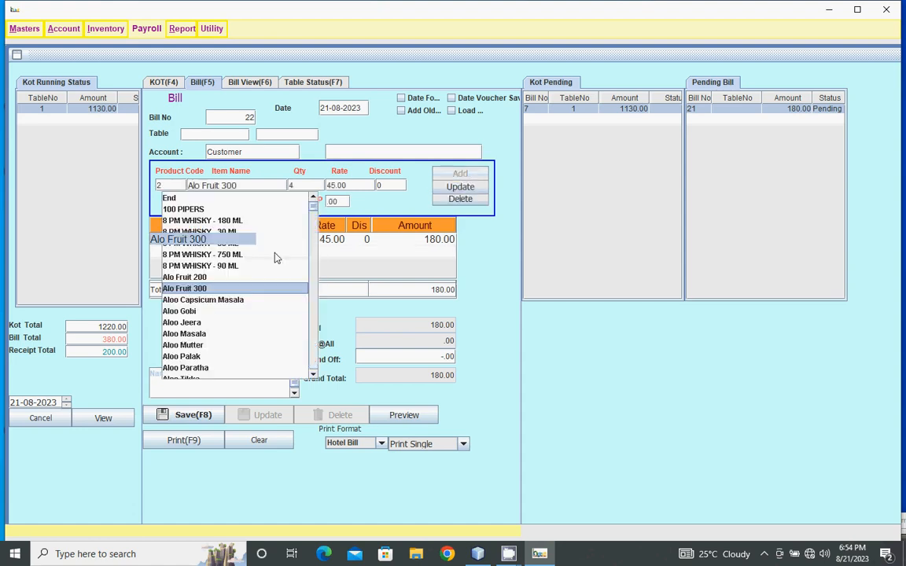
click(179, 311)
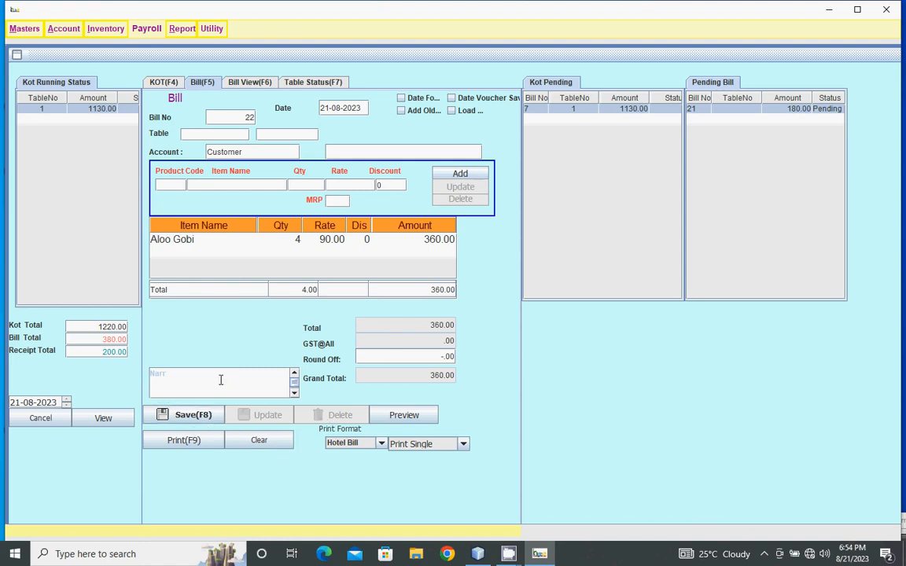
mouse_move(264, 412)
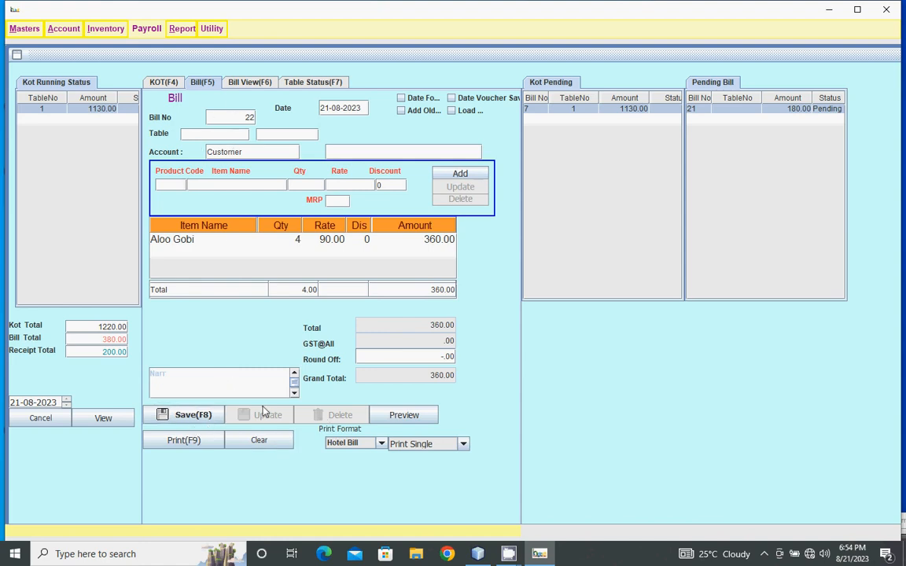
mouse_move(290, 432)
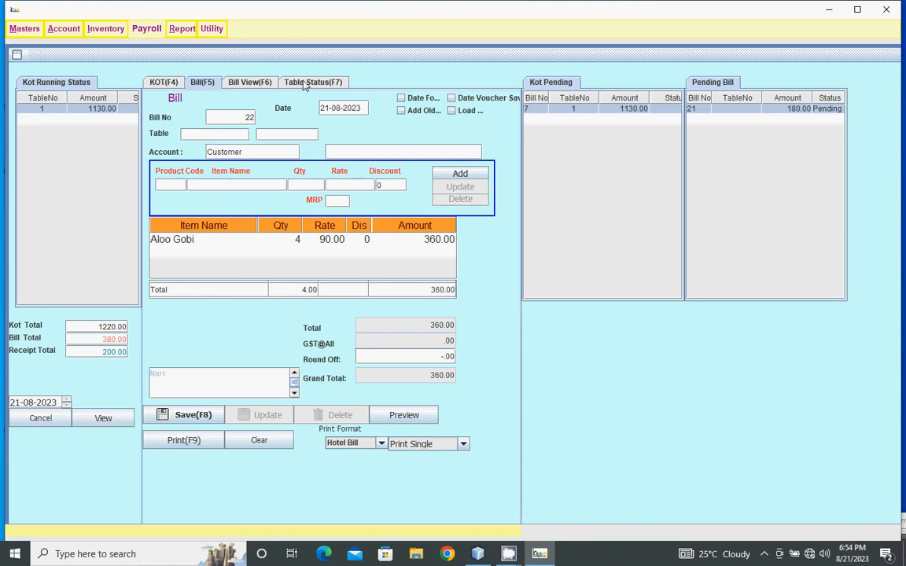
click(313, 82)
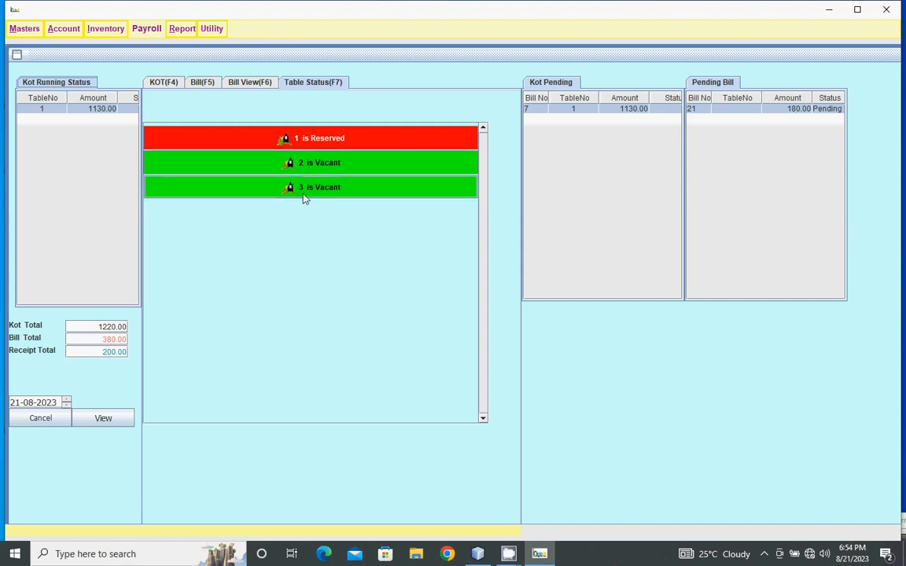
mouse_move(330, 196)
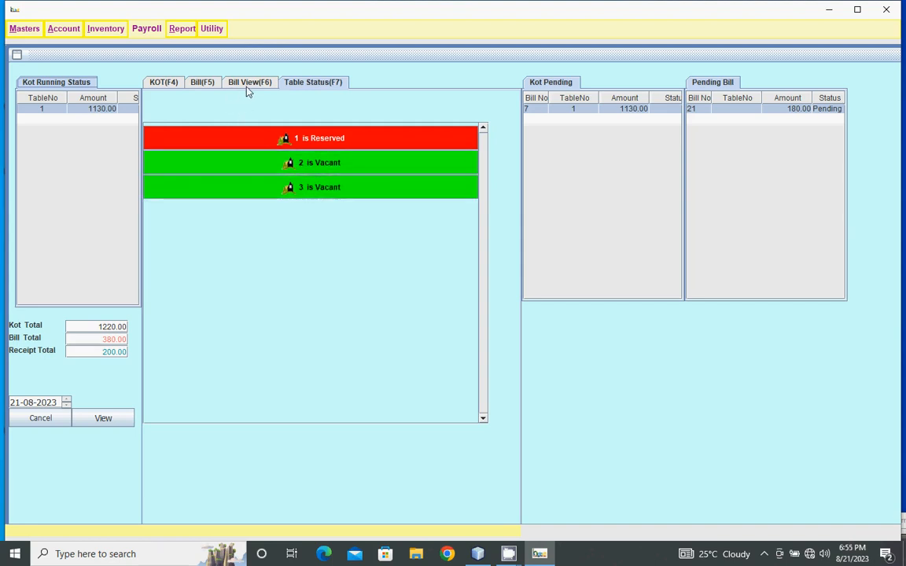
Step: View the saved bill list (bills 20 and 21) and return to the main dashboard
click(201, 82)
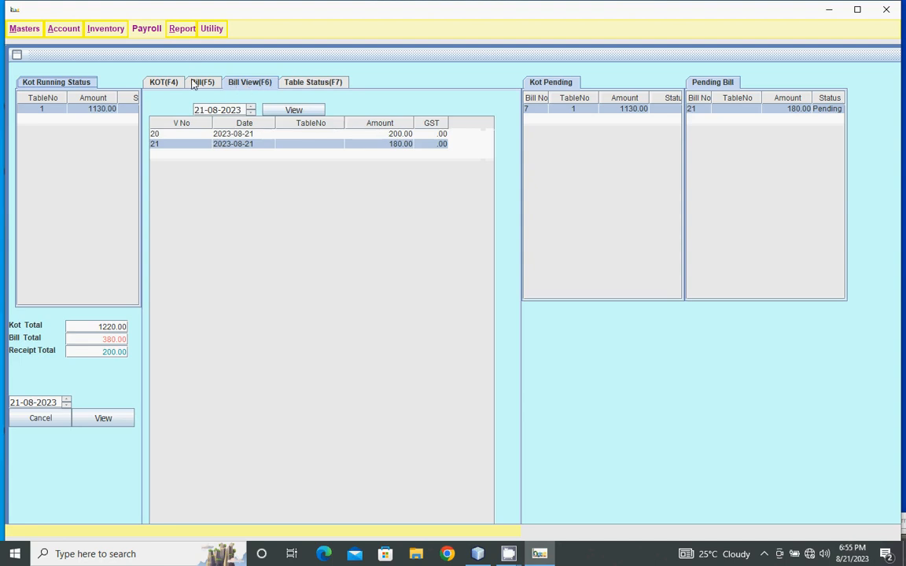
click(201, 82)
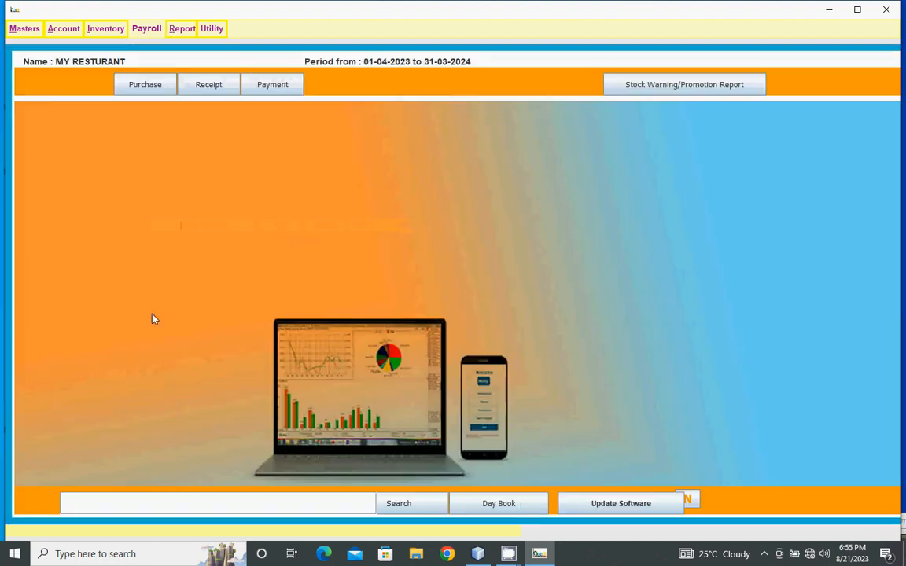
click(63, 28)
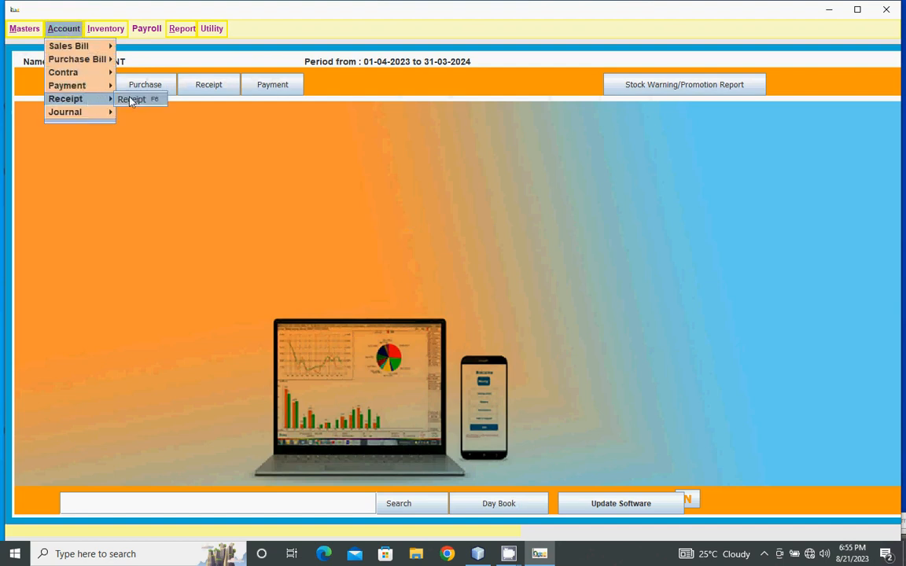
click(130, 98)
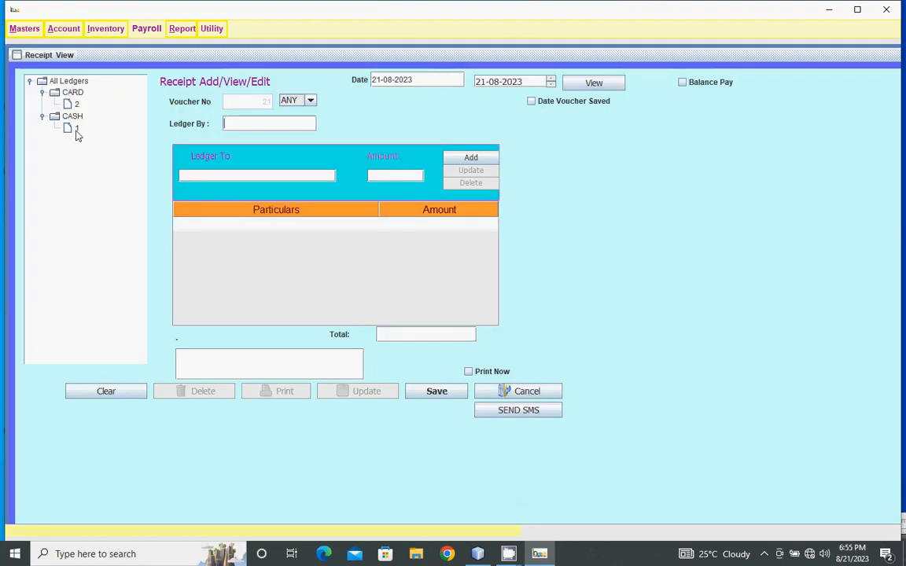
click(75, 104)
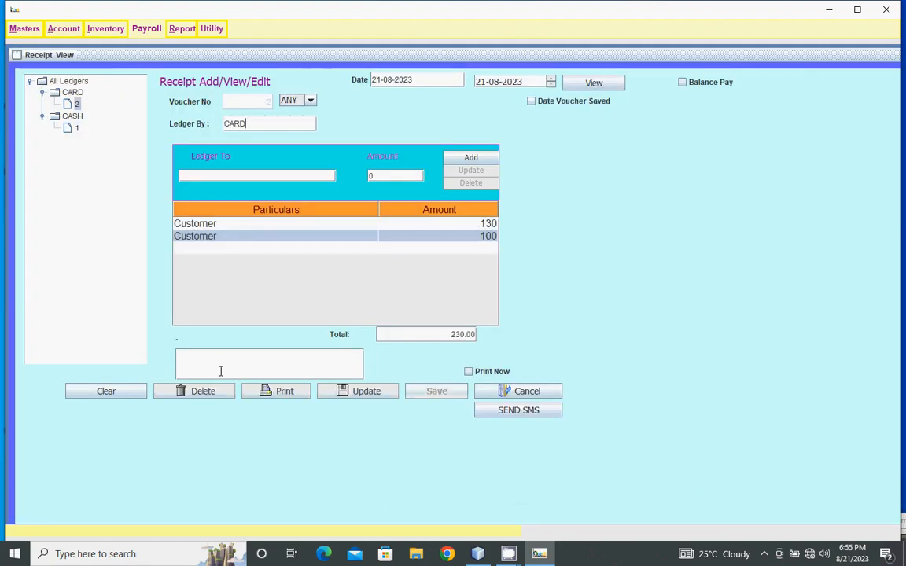
click(519, 390)
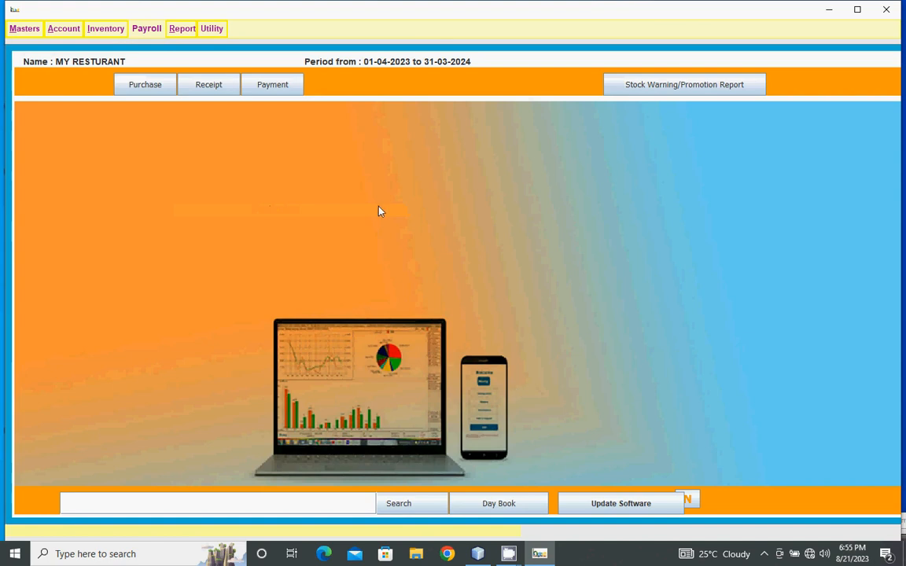
click(183, 28)
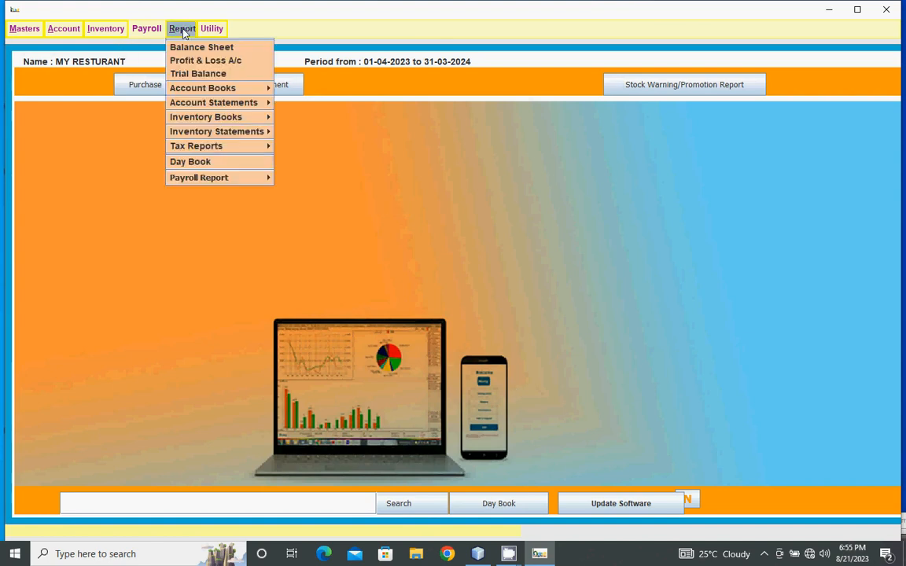
mouse_move(204, 116)
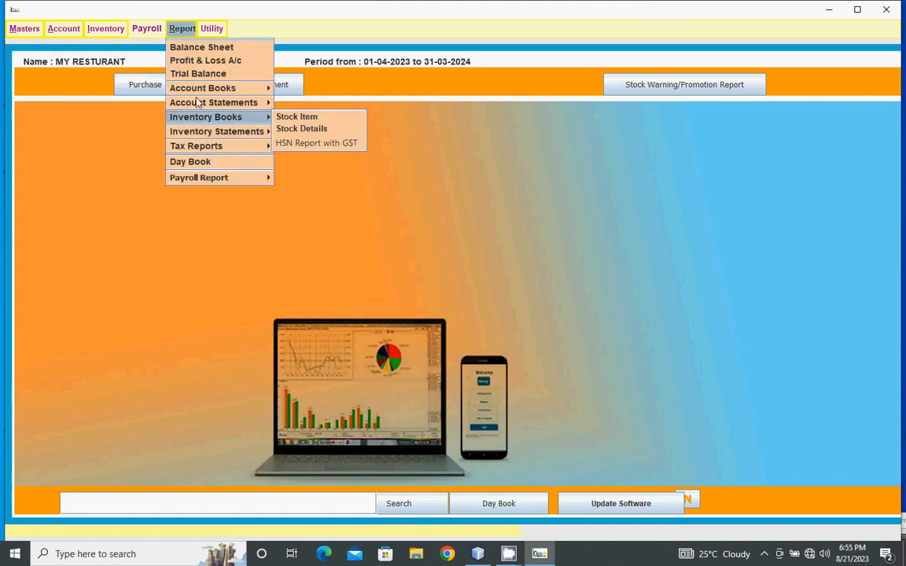
mouse_move(201, 88)
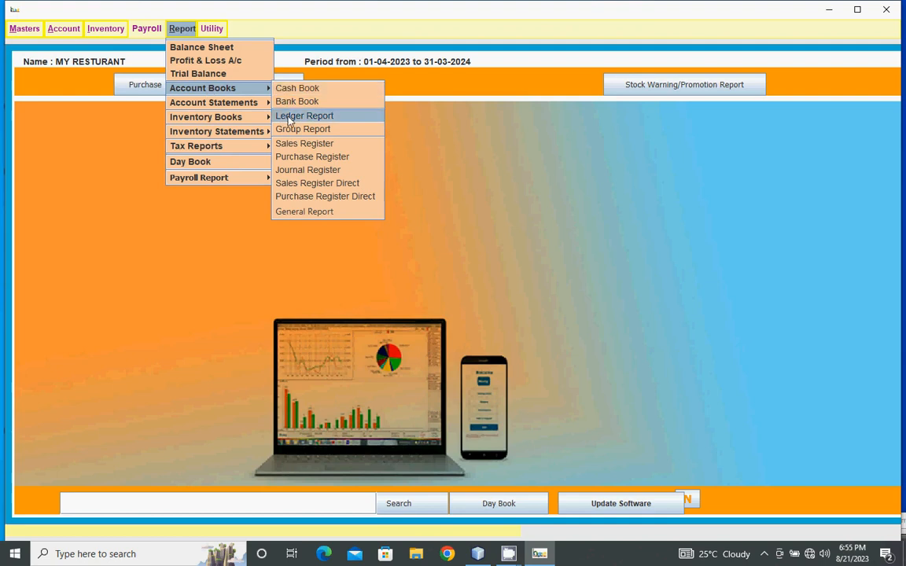
mouse_move(318, 183)
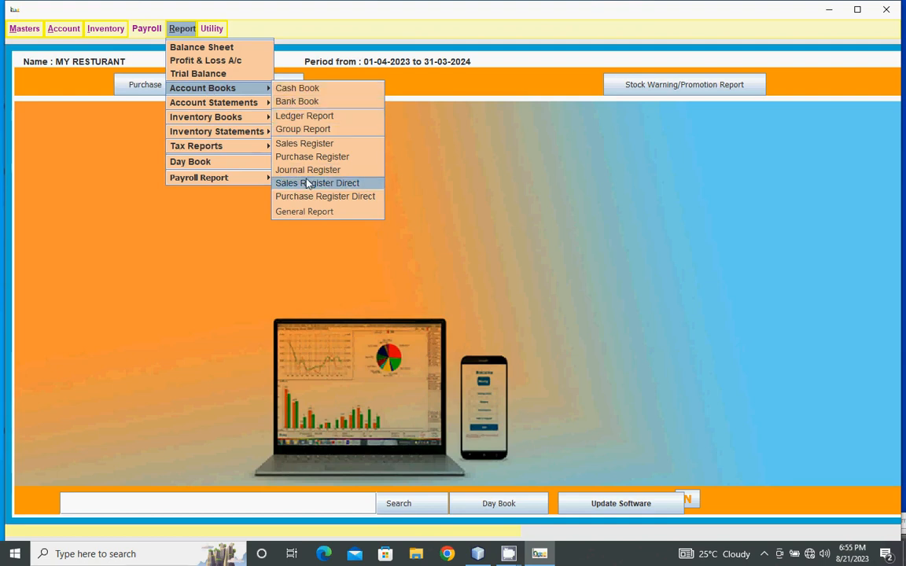
mouse_move(343, 185)
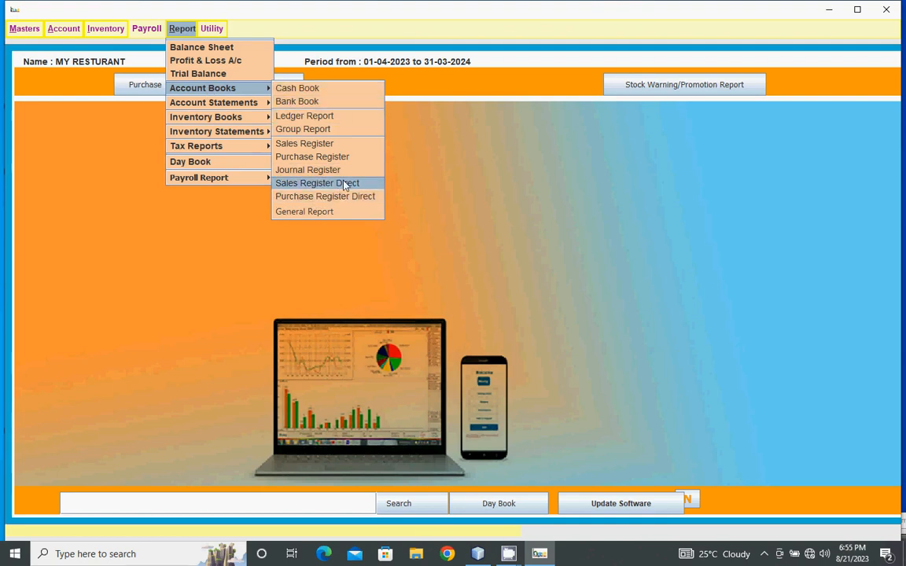
mouse_move(313, 189)
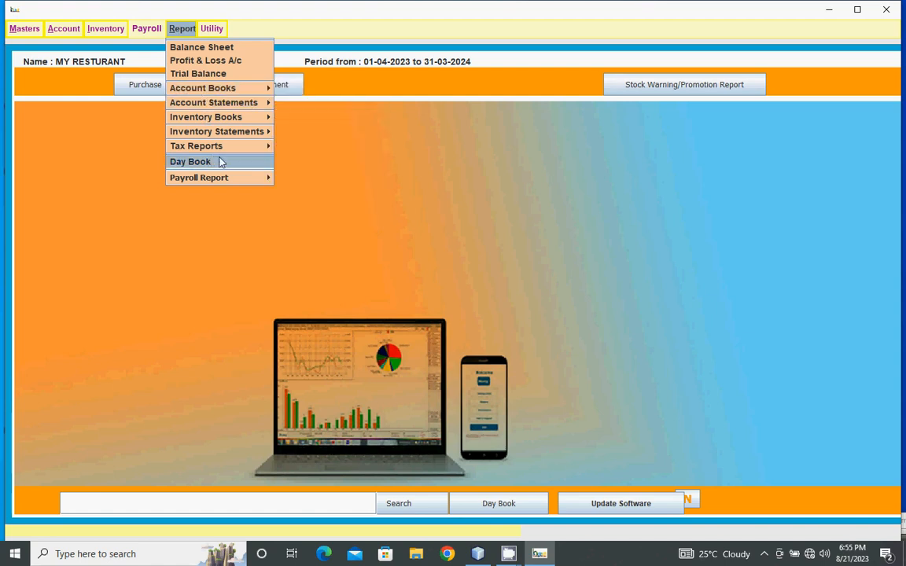
click(63, 28)
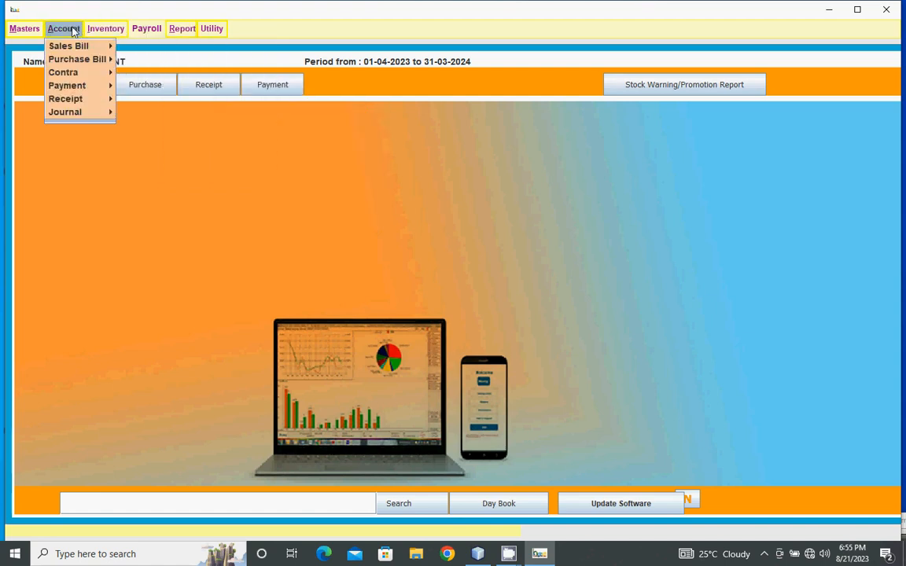
mouse_move(69, 45)
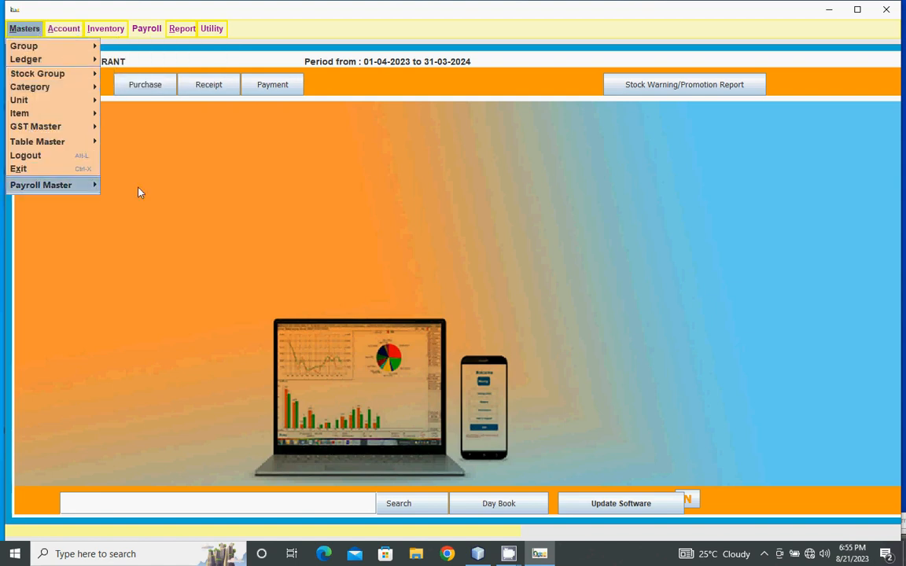
Step: Reopen the KOT/Order form via Account > Sales Bill > Restaurant Bill, showing blank voucher 8
click(37, 142)
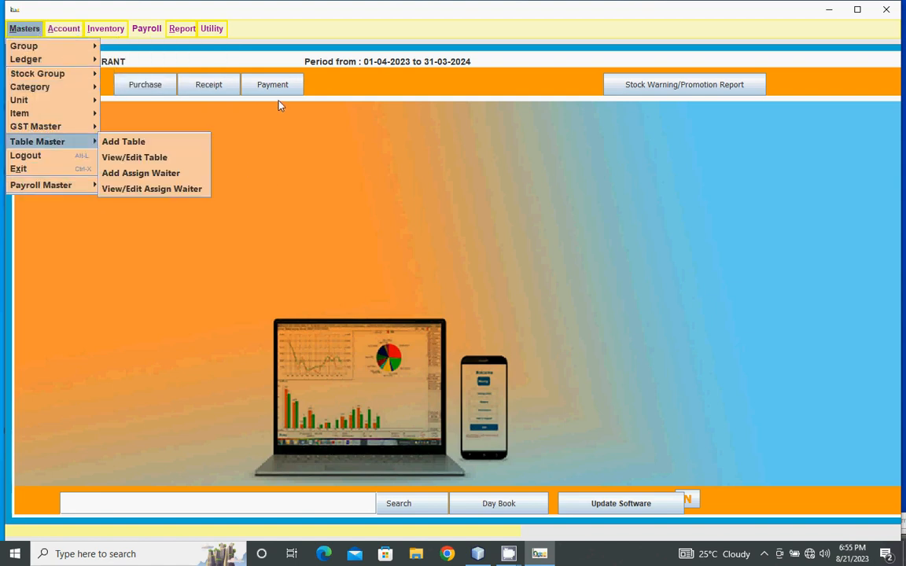
click(63, 29)
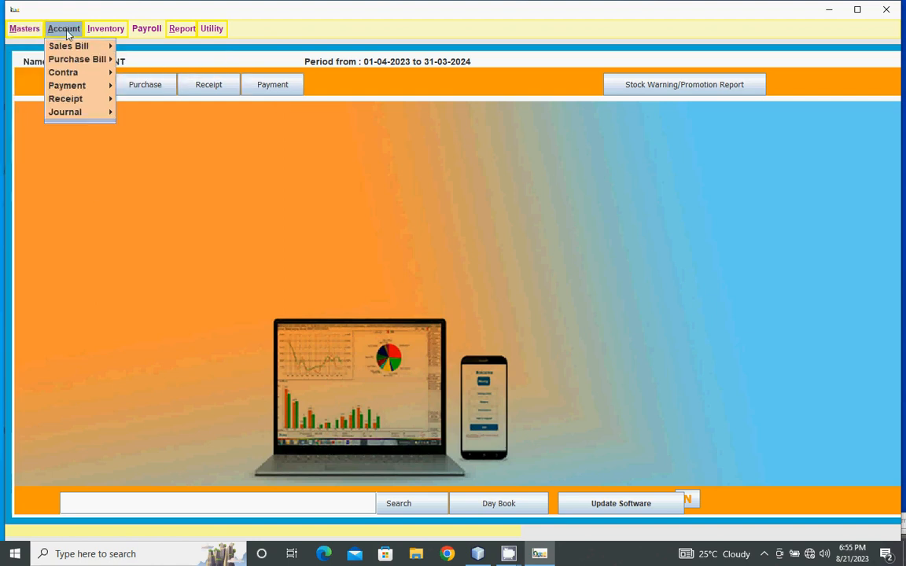
mouse_move(69, 45)
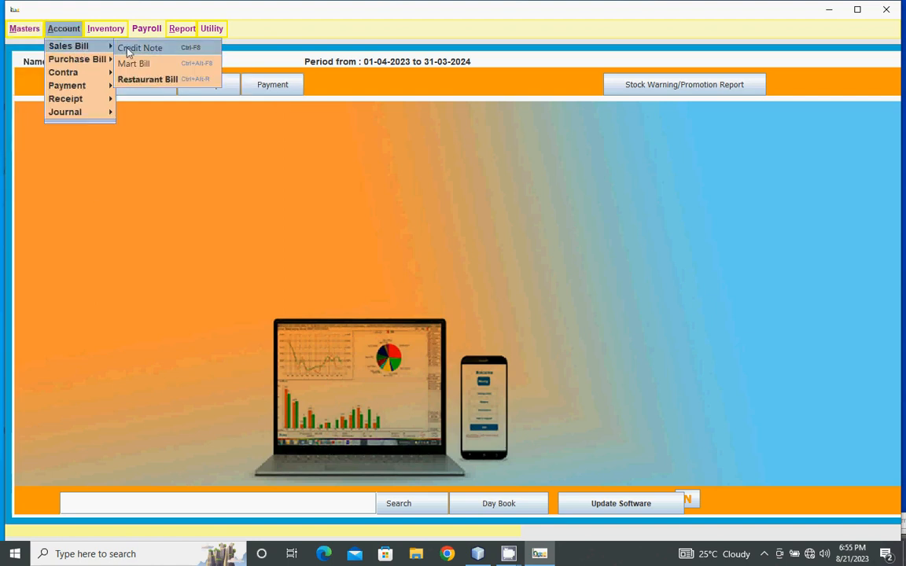
mouse_move(158, 79)
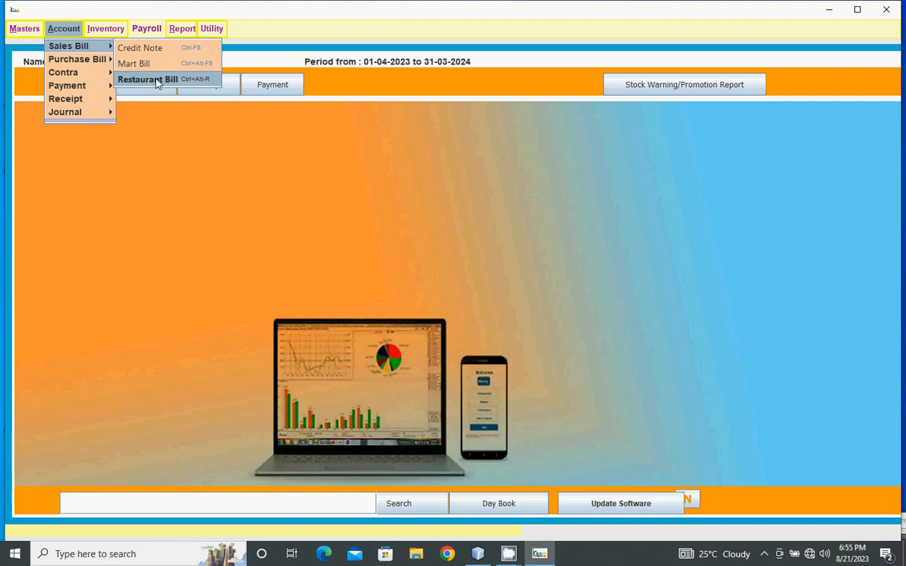
click(147, 79)
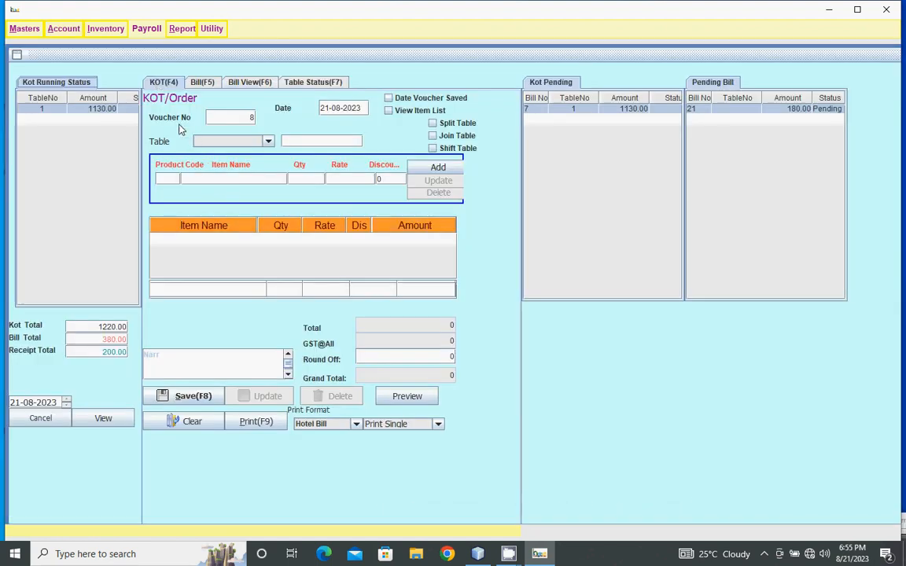
mouse_move(334, 122)
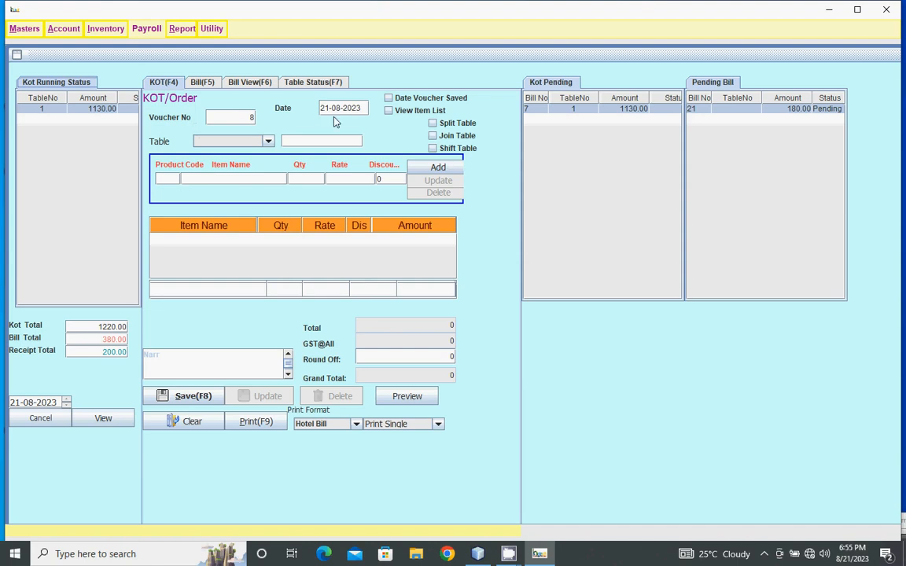
mouse_move(617, 113)
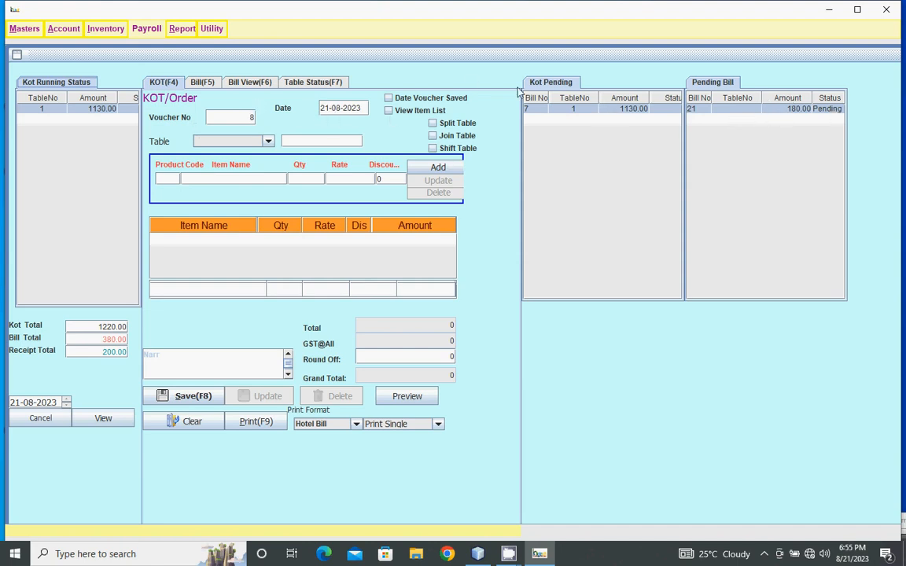
mouse_move(526, 94)
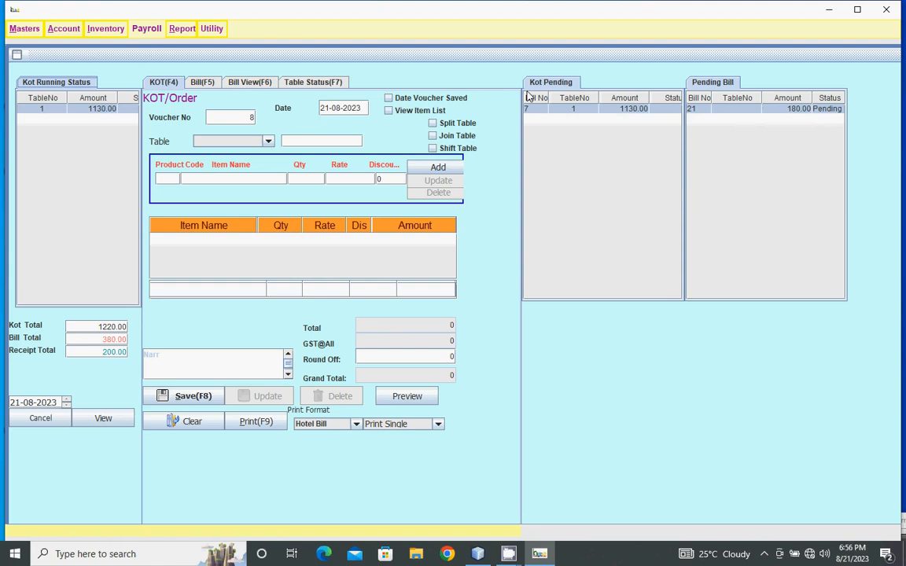